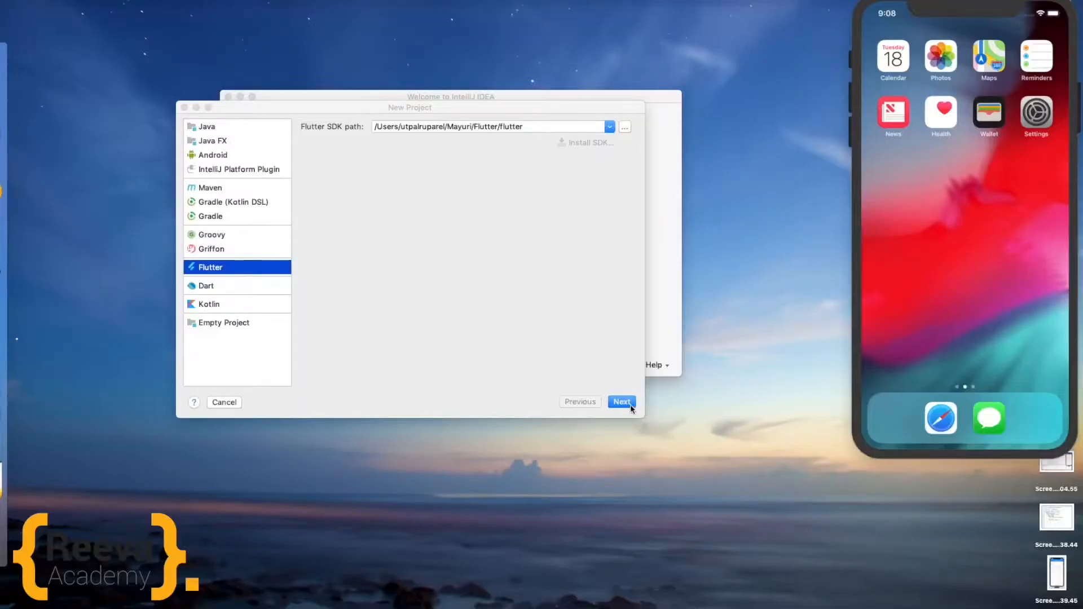
- Create the Flutter project 'using_theme' and confirm creating its missing directory
click(620, 401)
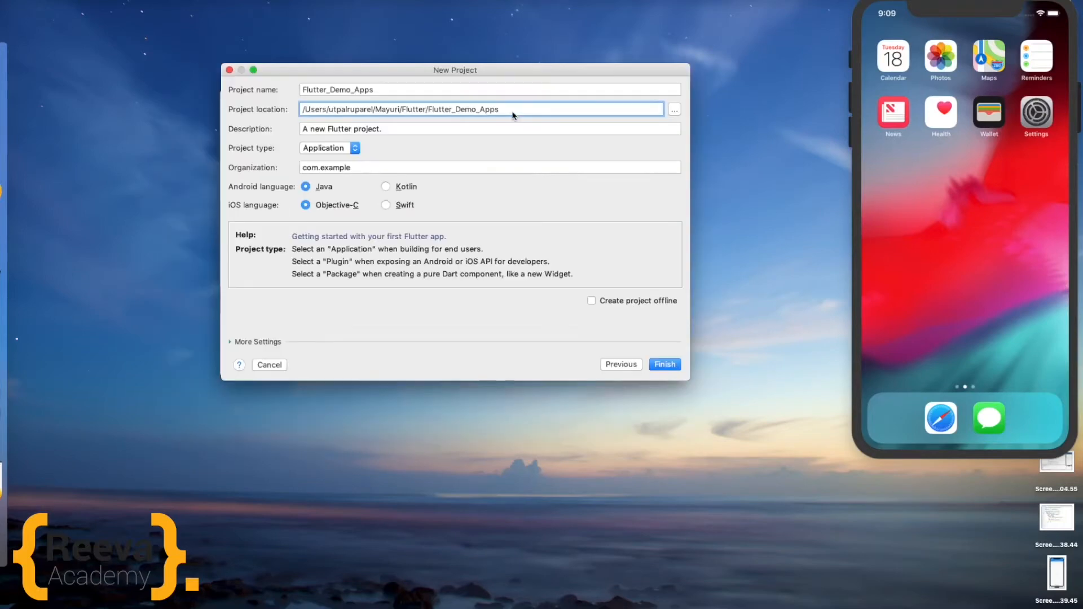
text(/)
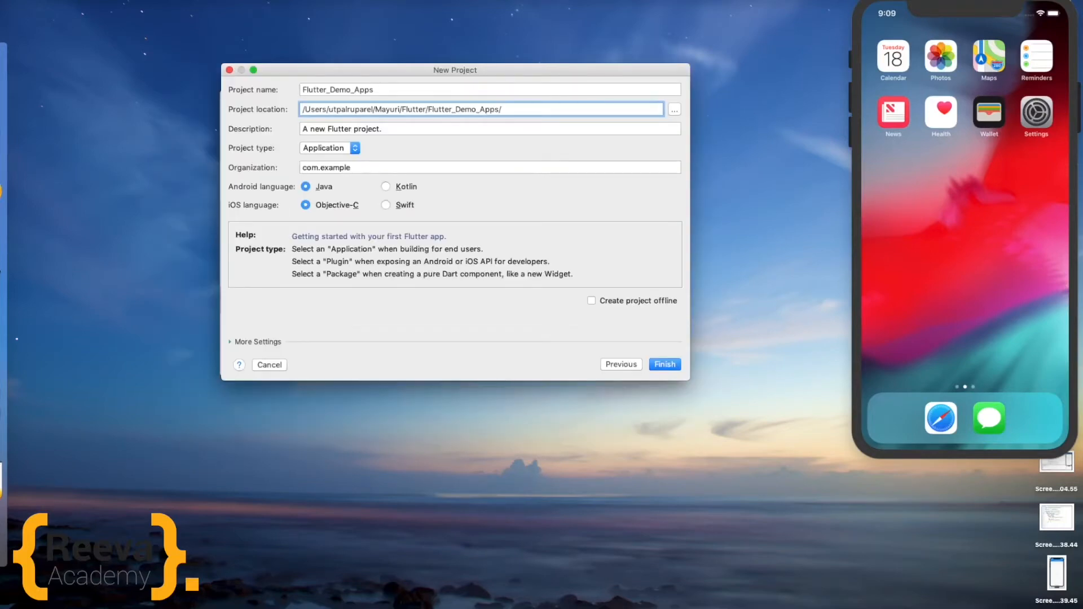
text(theme)
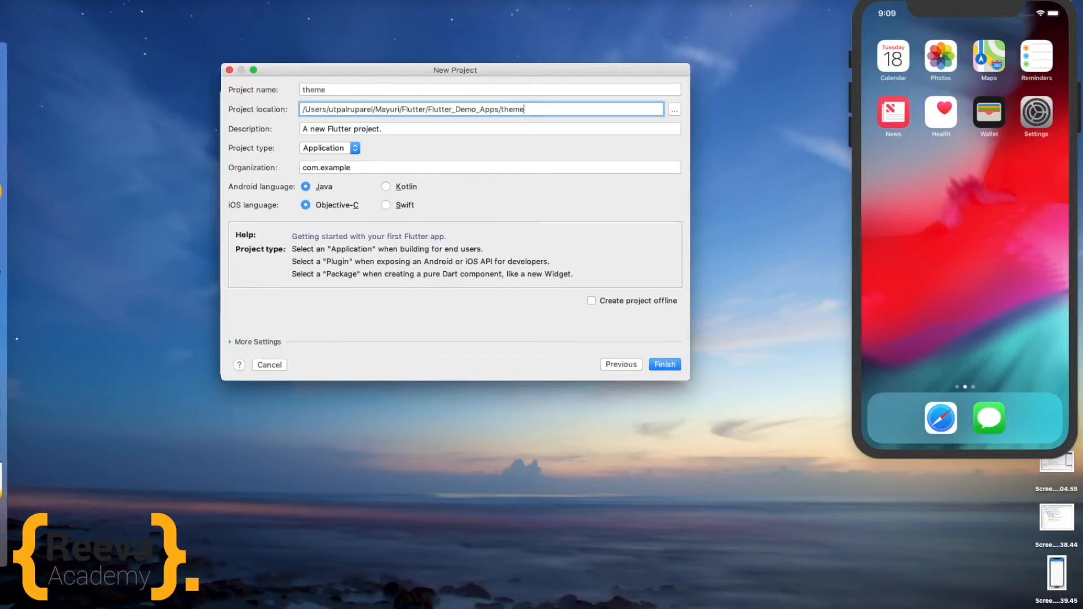
key(BackSpace)
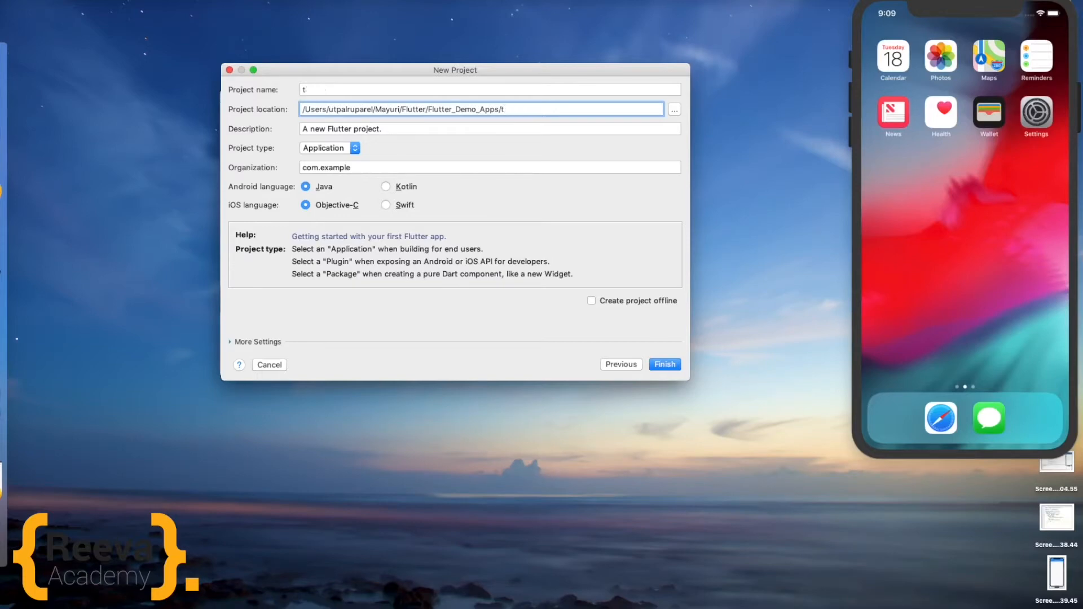
text(using_colo)
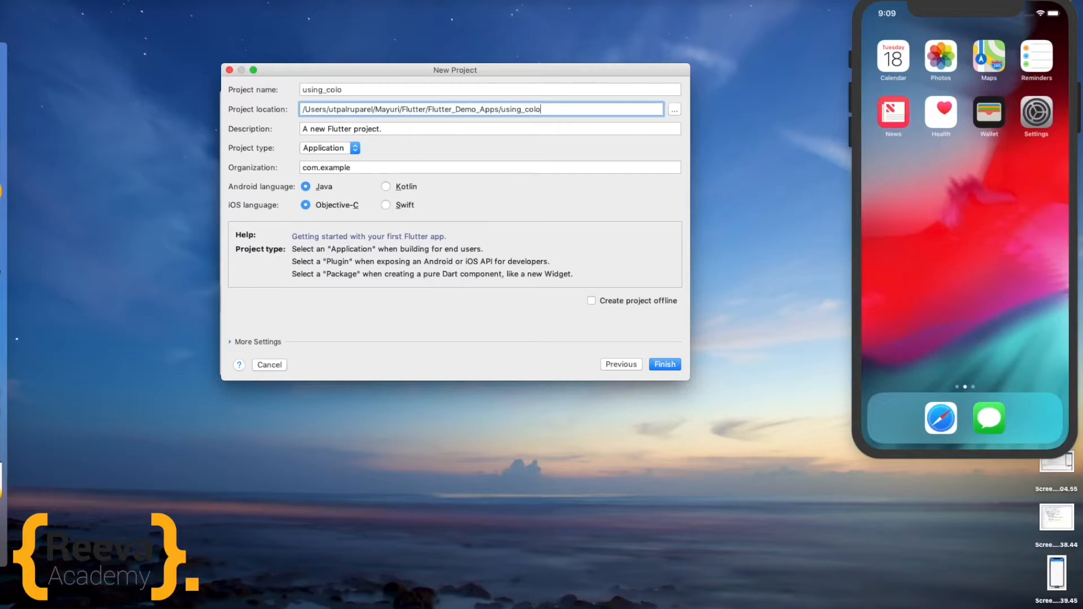
key(BackSpace)
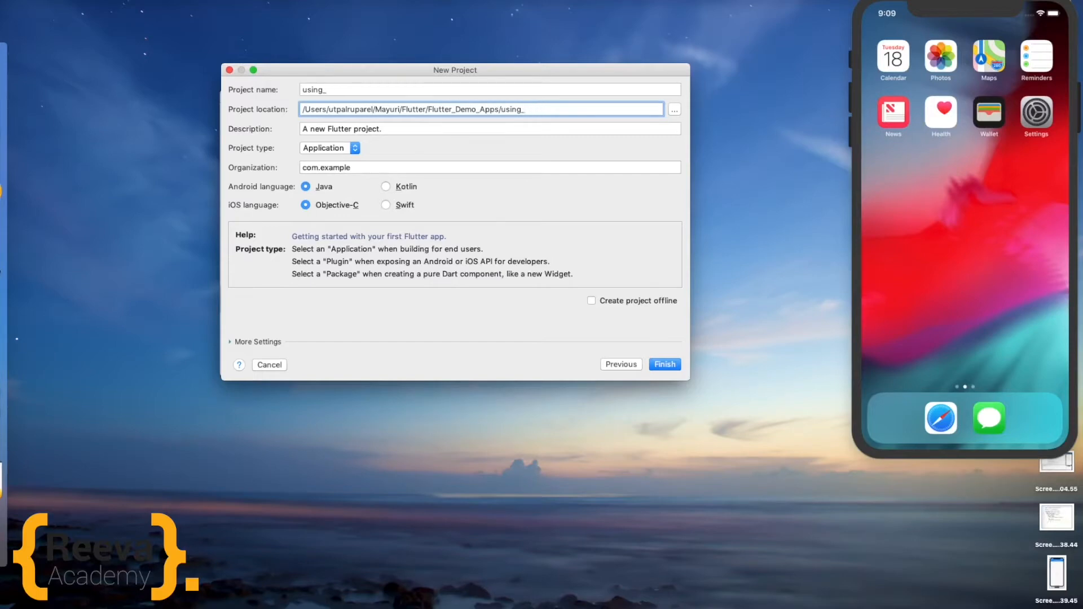
text(theme)
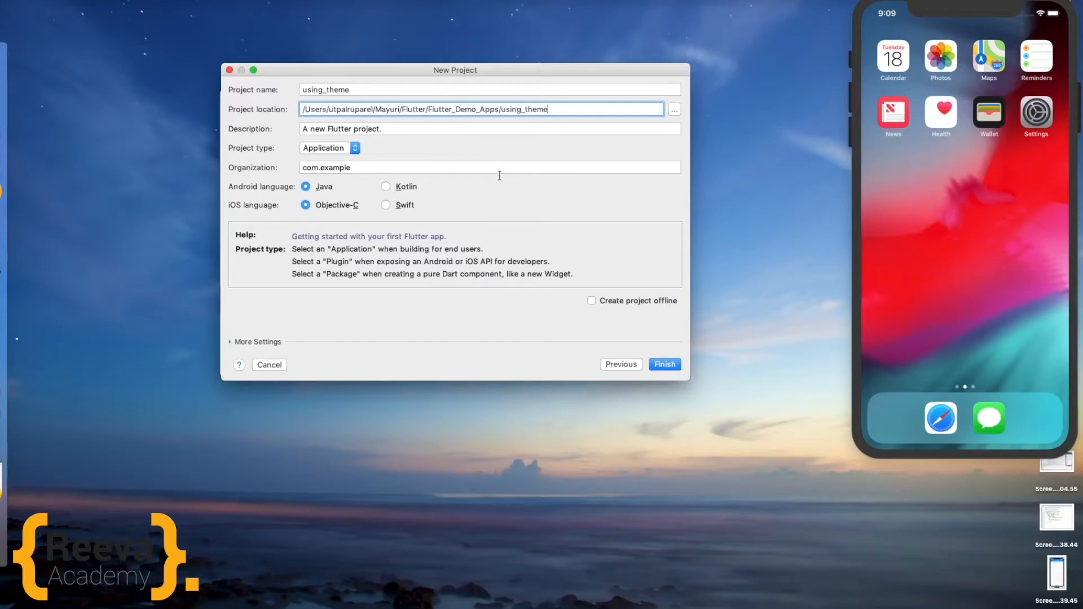
click(663, 364)
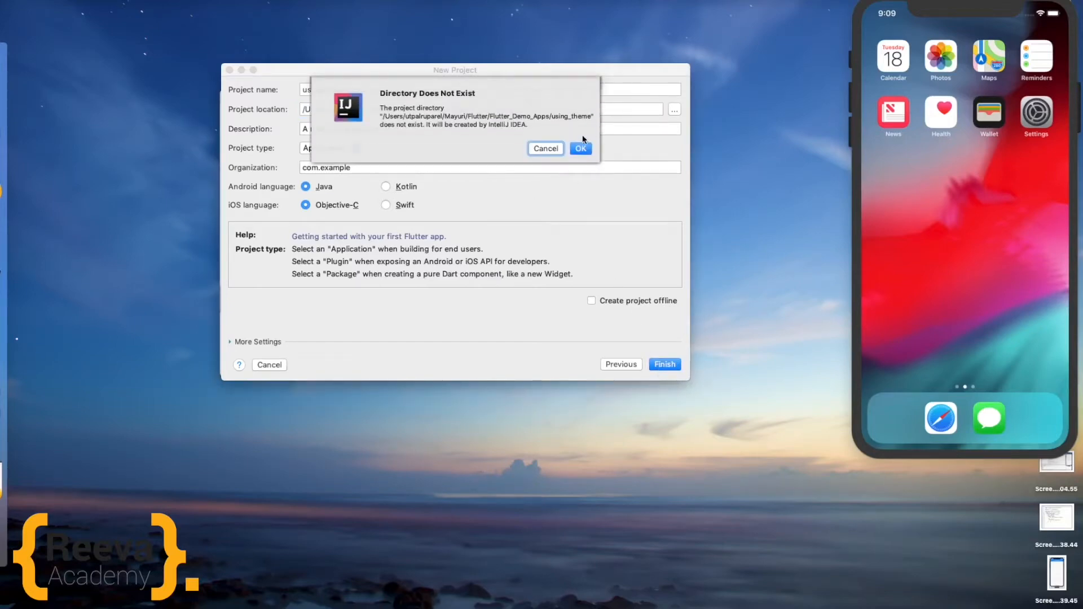
click(580, 147)
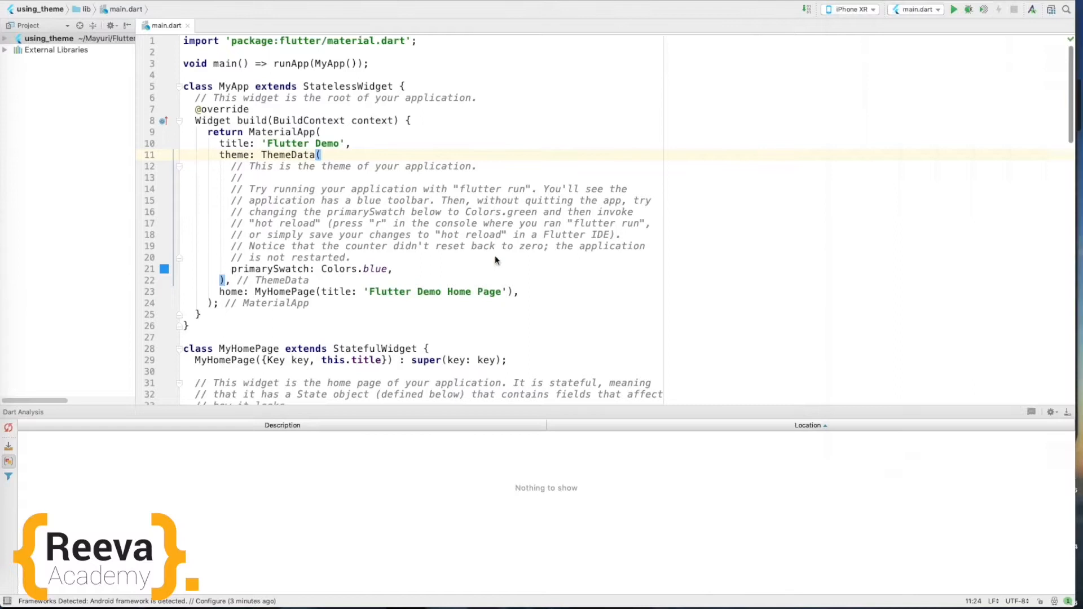
- Expand the using_theme project tree and run the app on the iPhone XR simulator
click(351, 257)
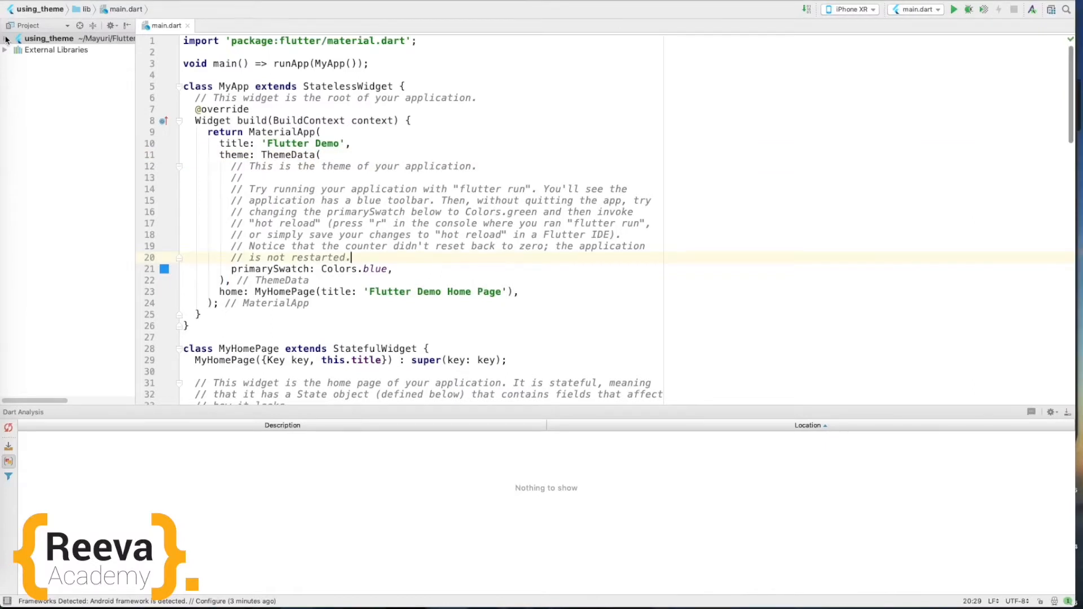
click(5, 38)
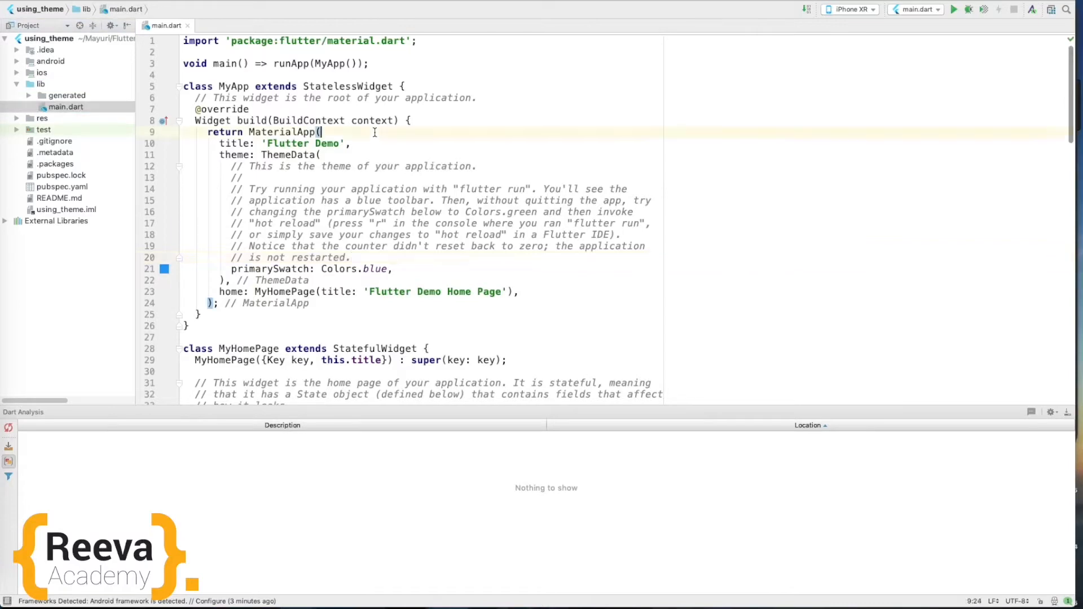
scroll(down, 3)
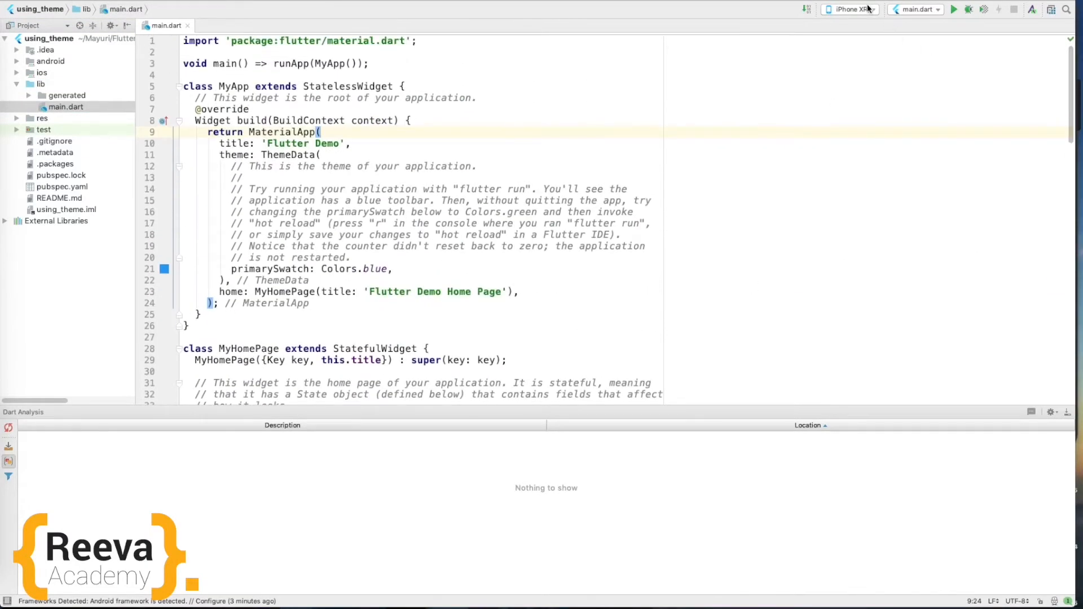
click(849, 9)
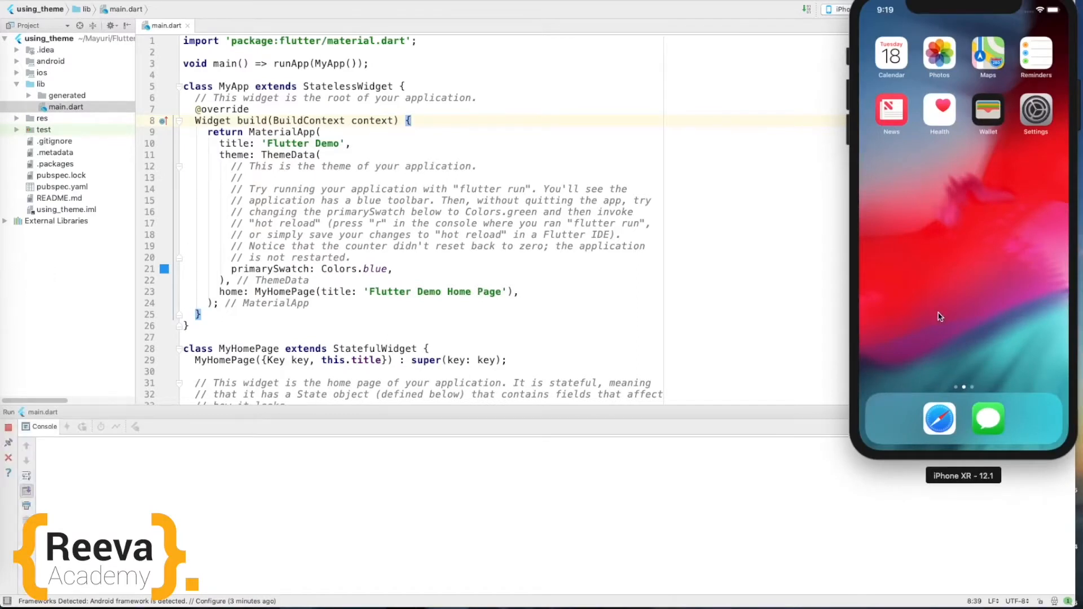
- Let the default app launch on iPhone XR, then select the home page title string
click(8, 426)
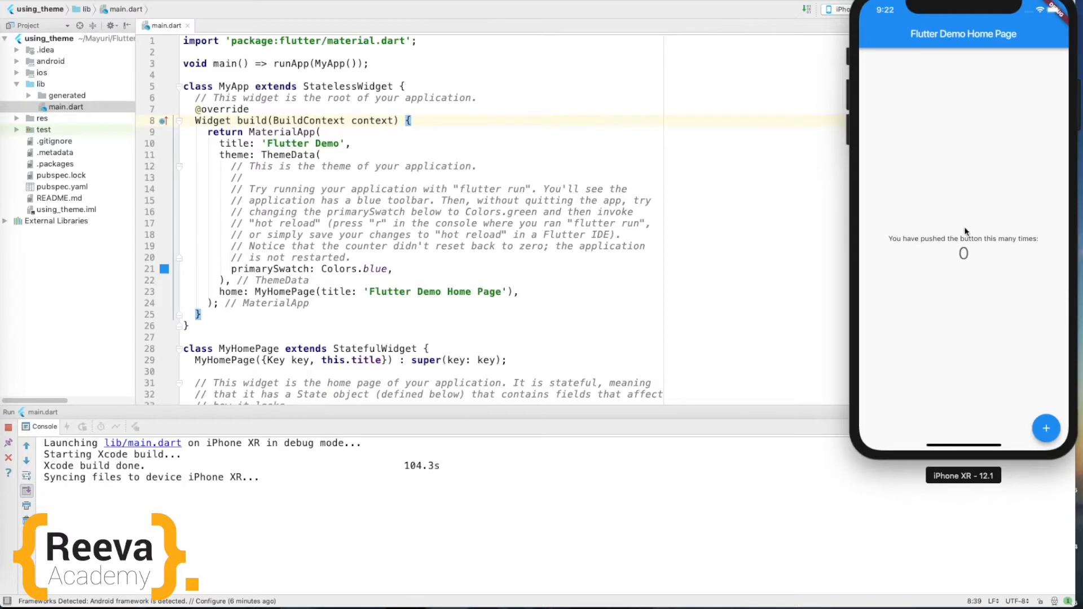
mouse_move(427, 297)
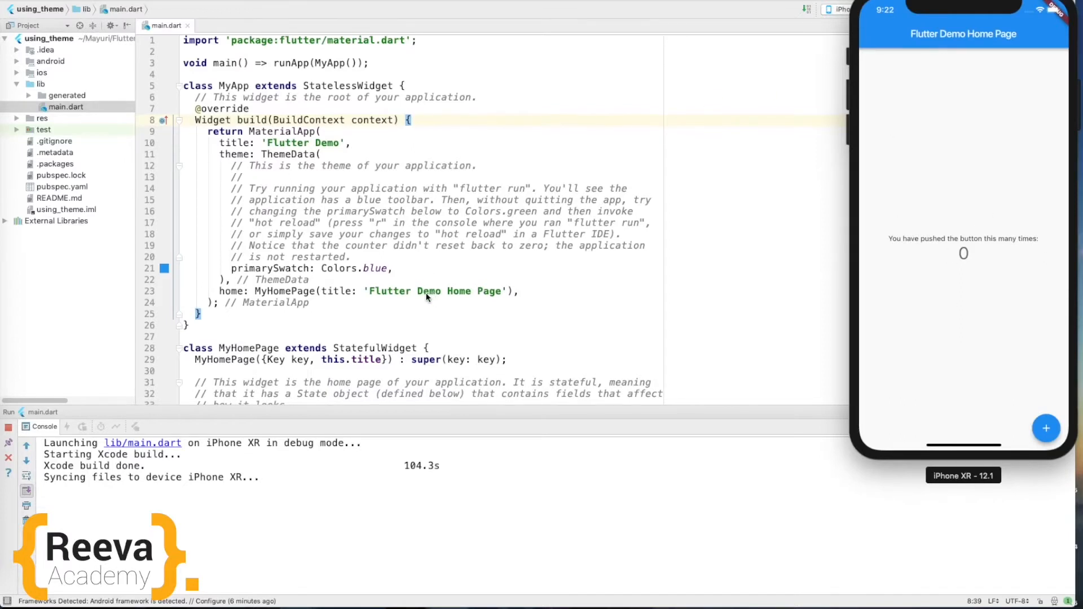
double_click(391, 292)
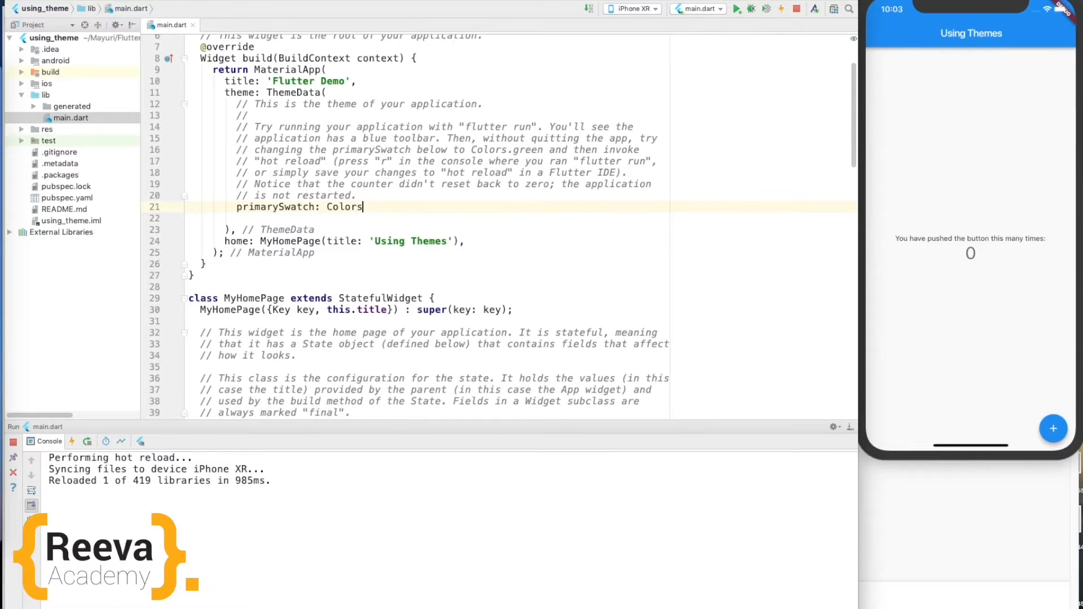
- Change primarySwatch to Colors.amber and begin a fontFamily entry
text(.amber,)
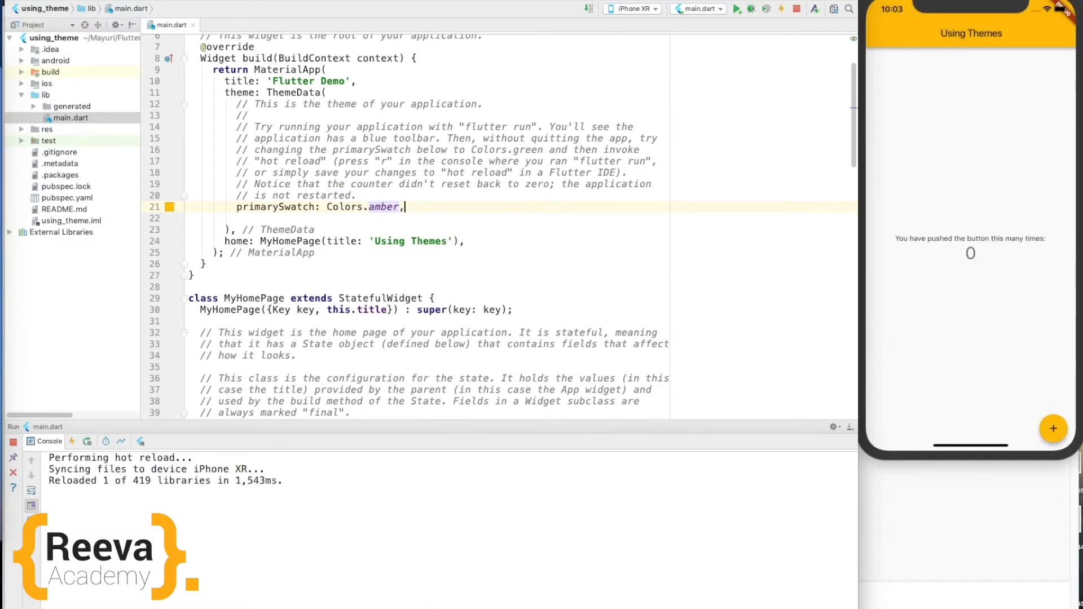
text(fontFamily:)
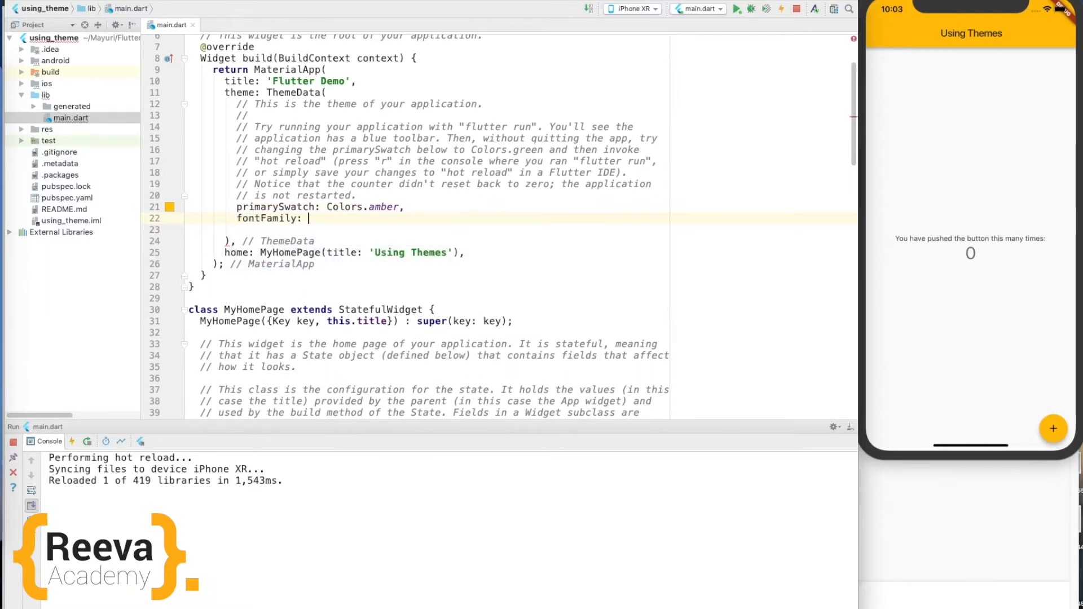
- Set fontFamily: 'Oxygen' in ThemeData and open a TextTheme block
text('Oxy')
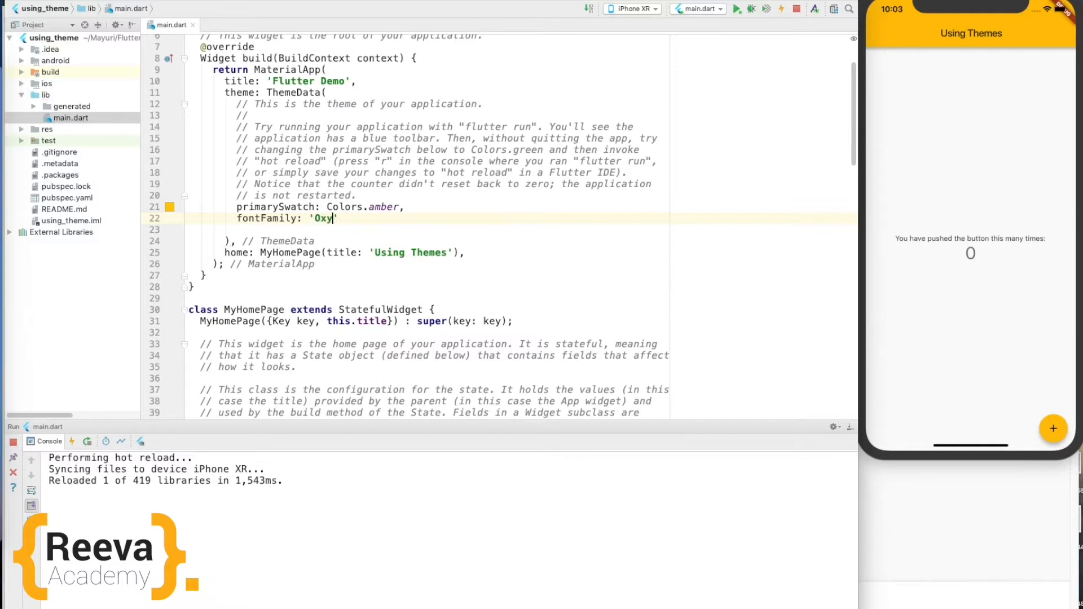
text(gen)
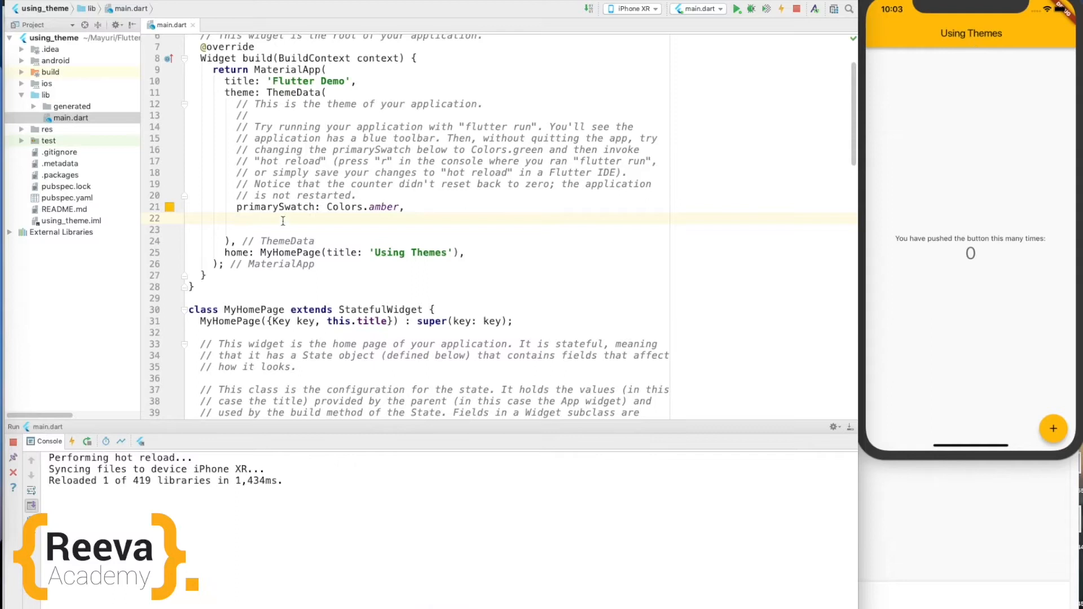
text(fontFamily:)
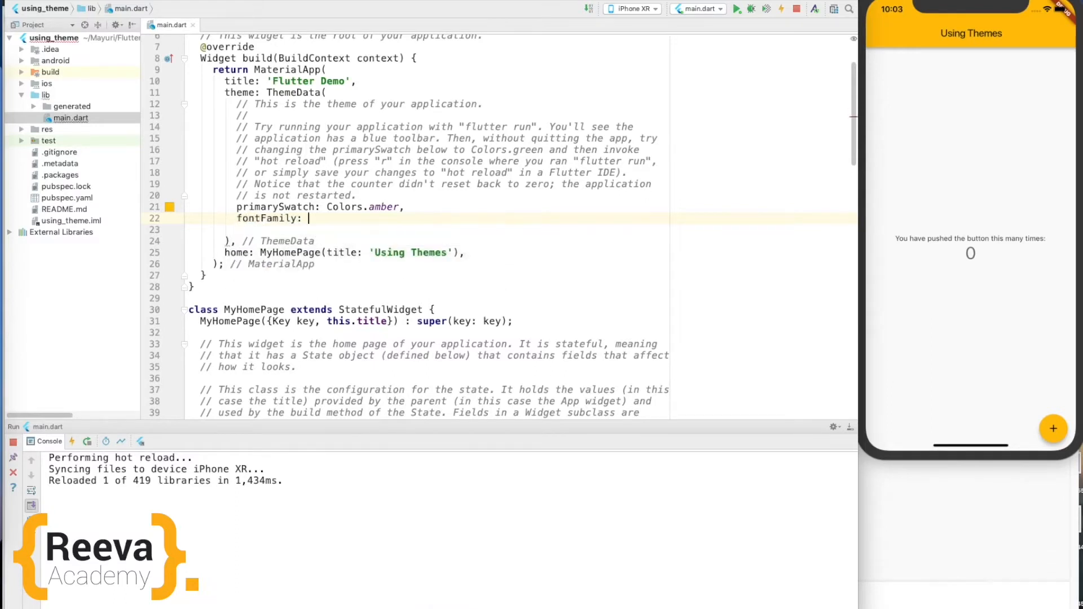
text('Oxy')
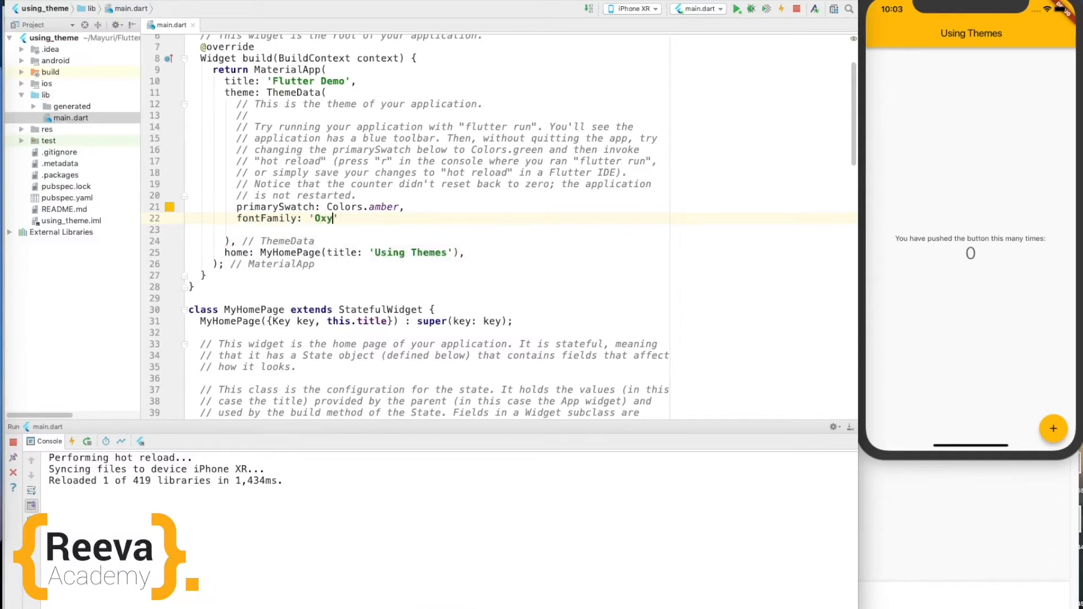
text(gen)
text(textTheme: new TextTheme()
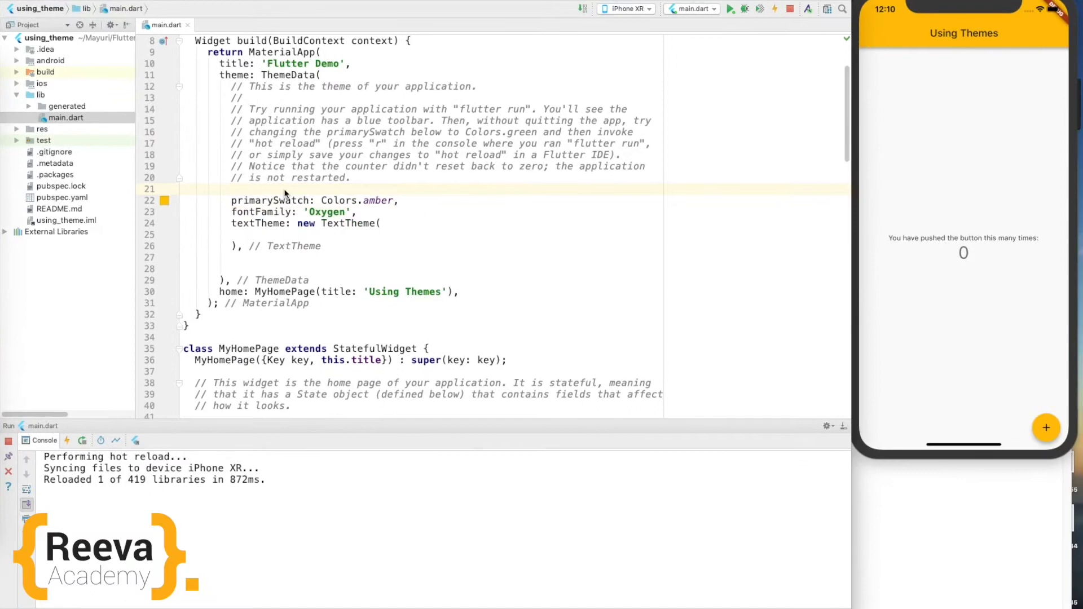
- Add brightness: Brightness.dark to ThemeData and hot reload
text(brightness: ,)
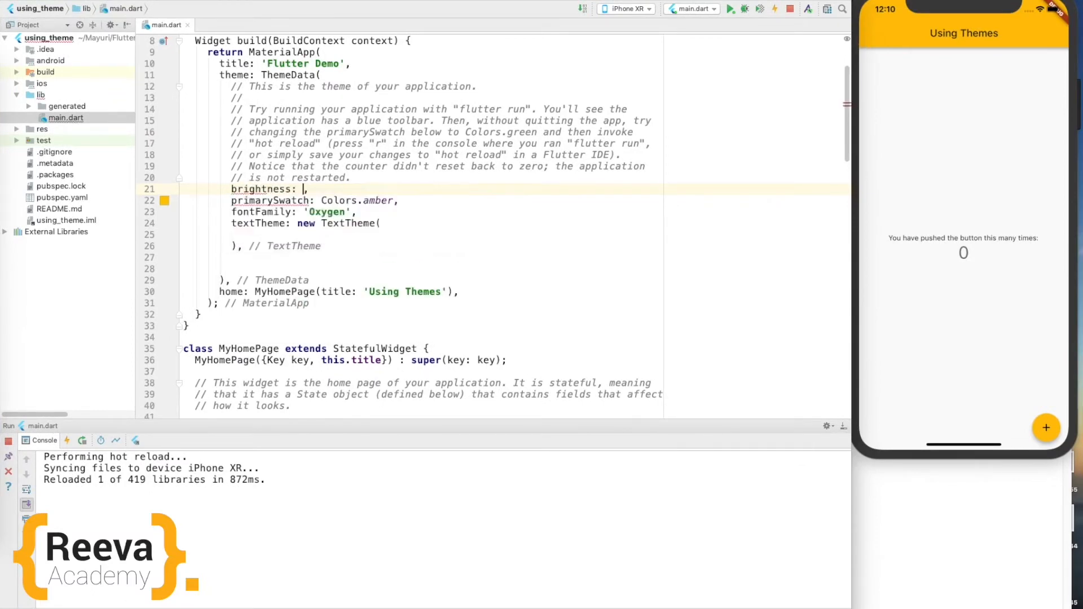
text(b)
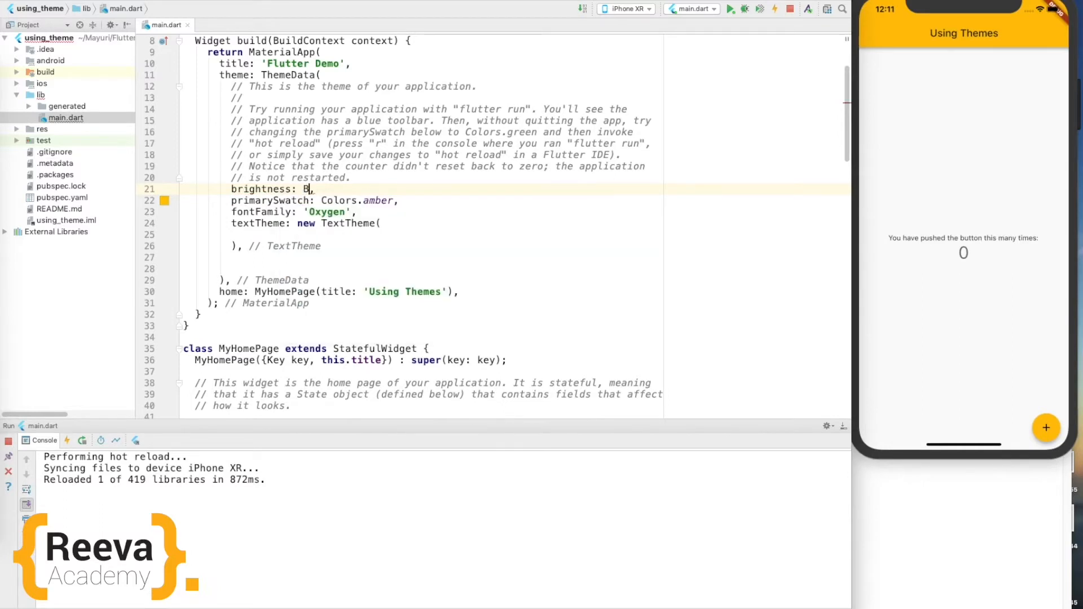
text(rightness.dark)
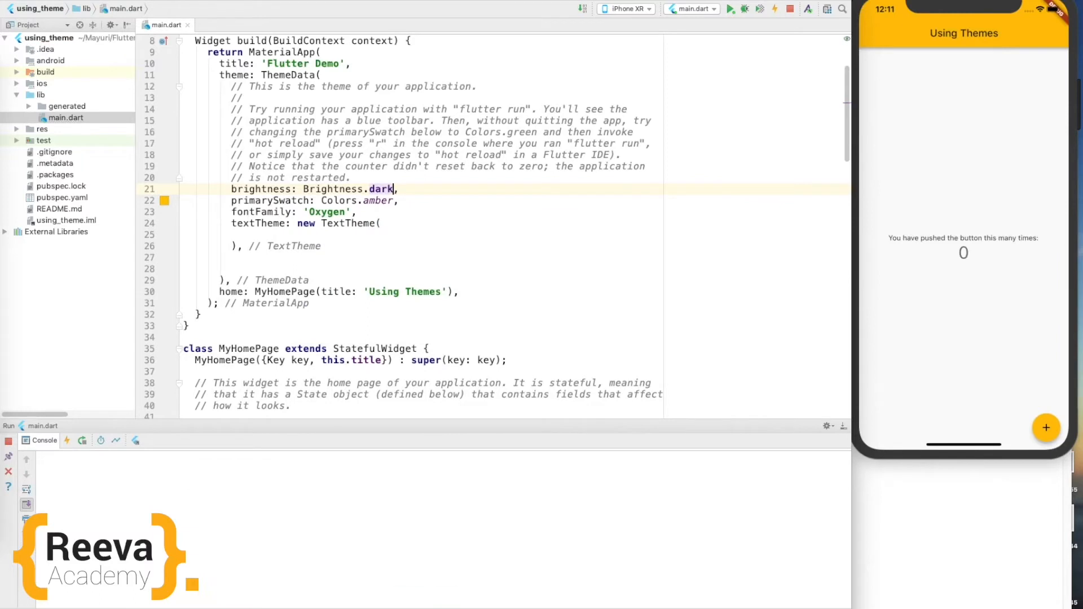
click(774, 9)
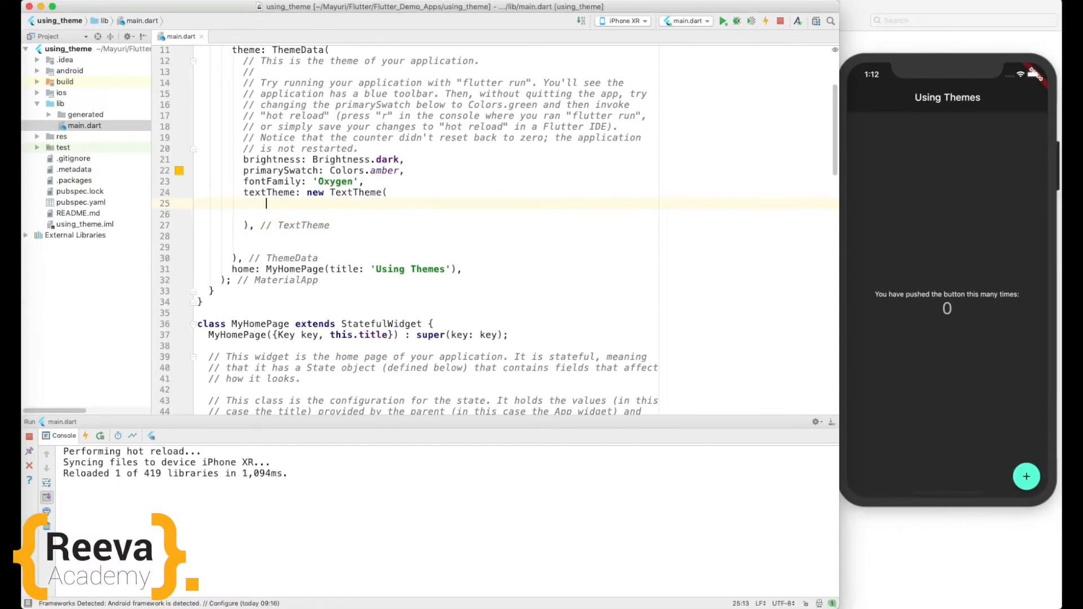
- Add body1: new TextStyle with color Colors.green to the TextTheme
text(bod)
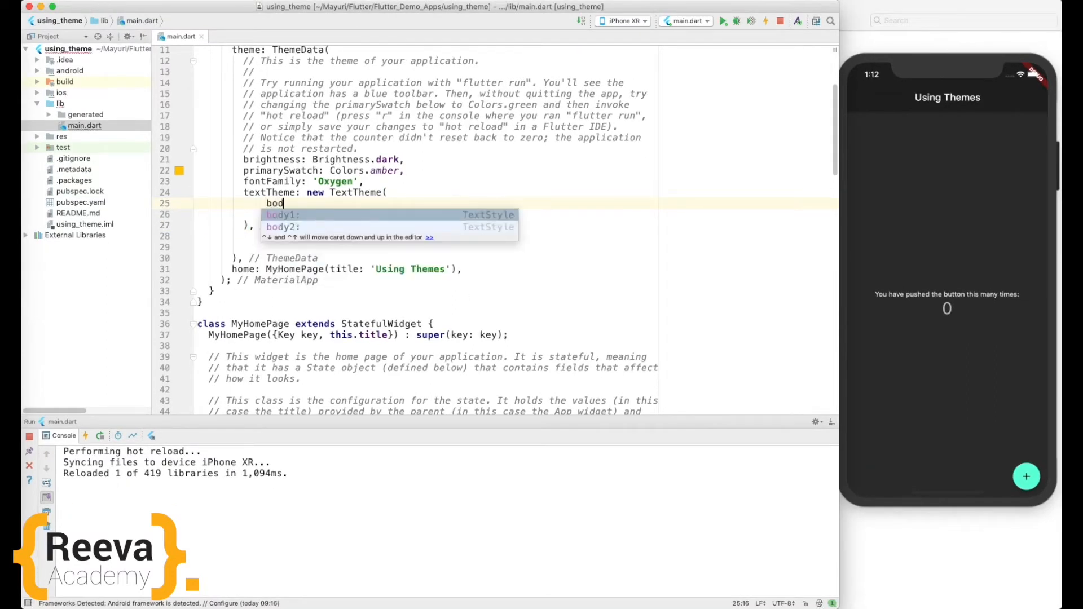
text(body1: new)
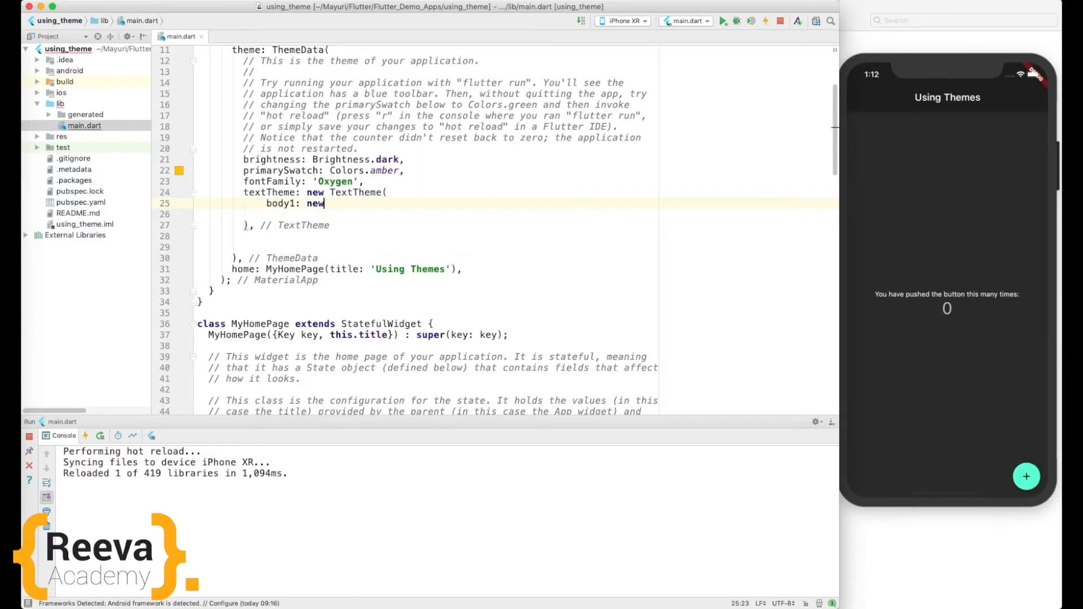
text(R)
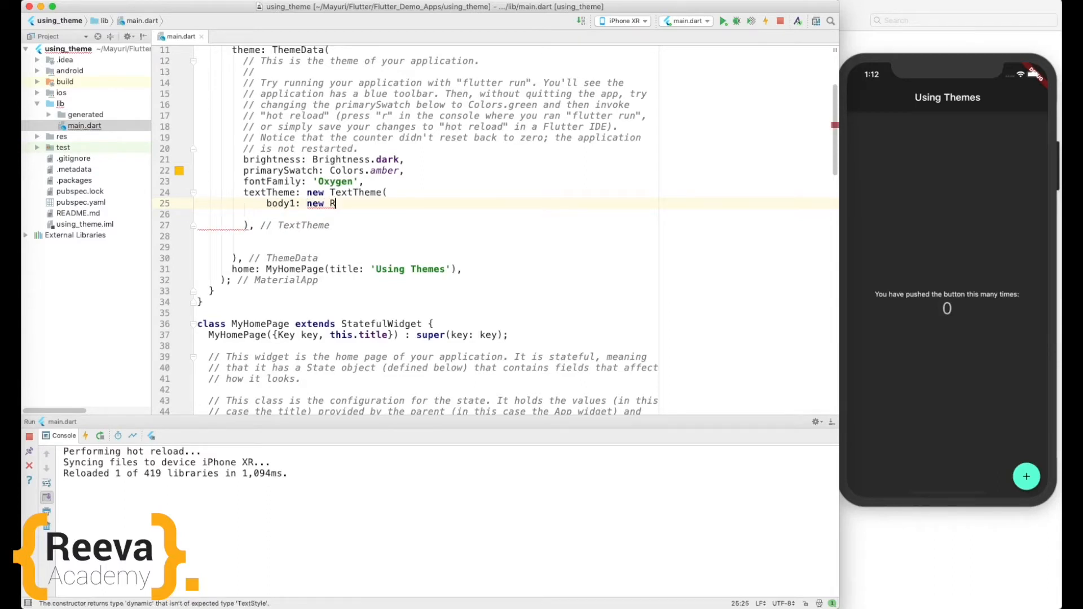
text(T)
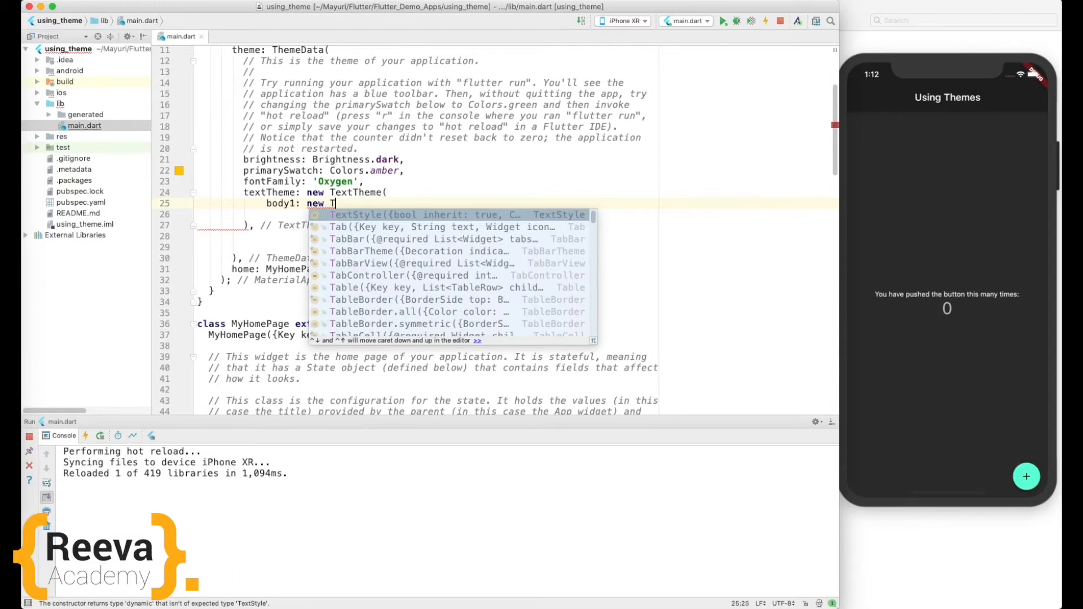
text(extStyle()
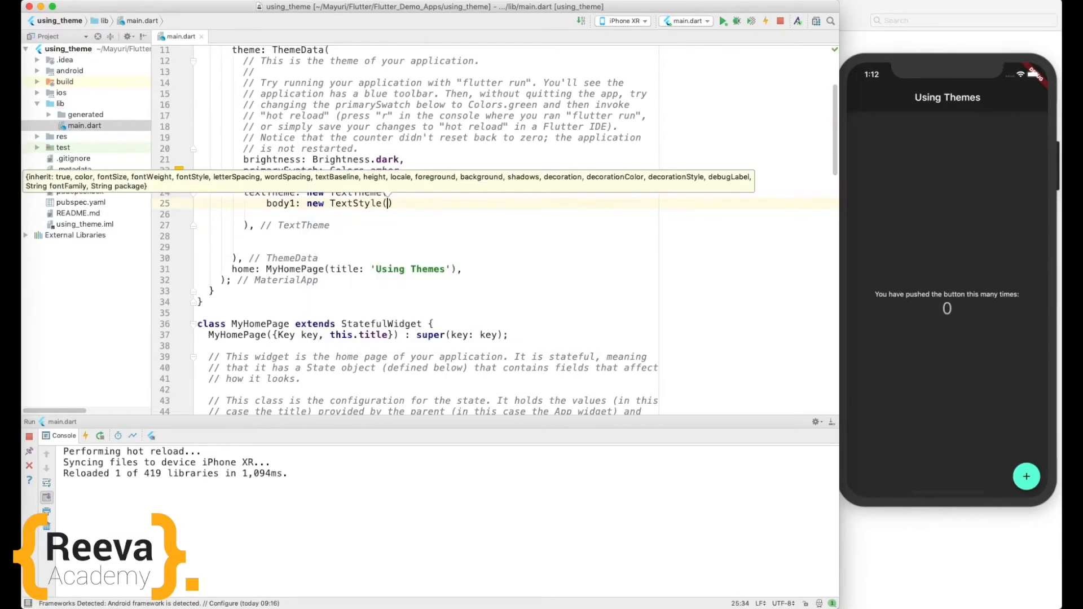
text(color:)
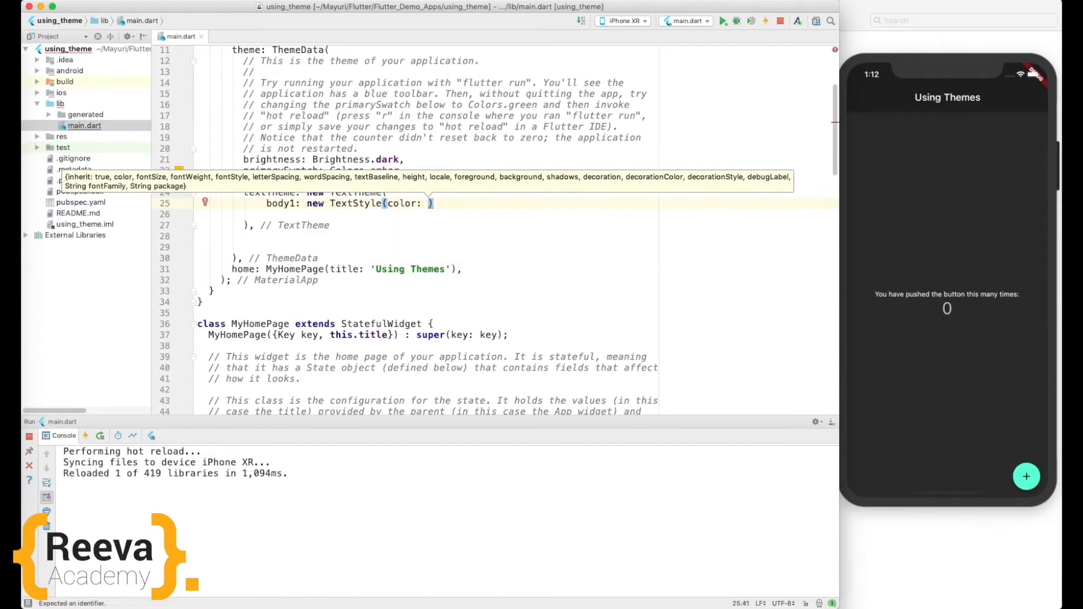
text(Colors)
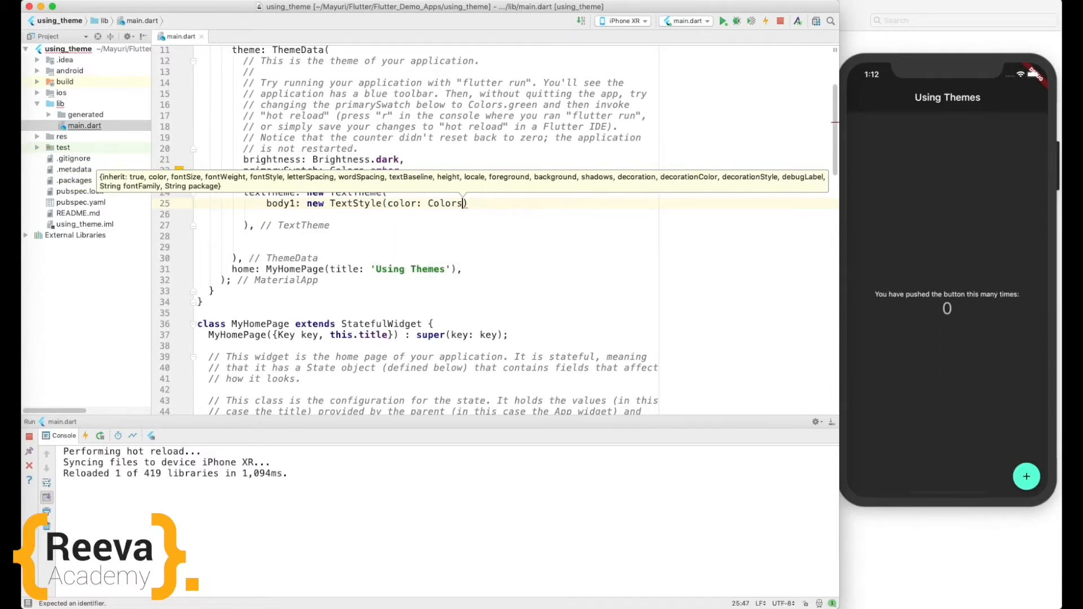
text(green,)
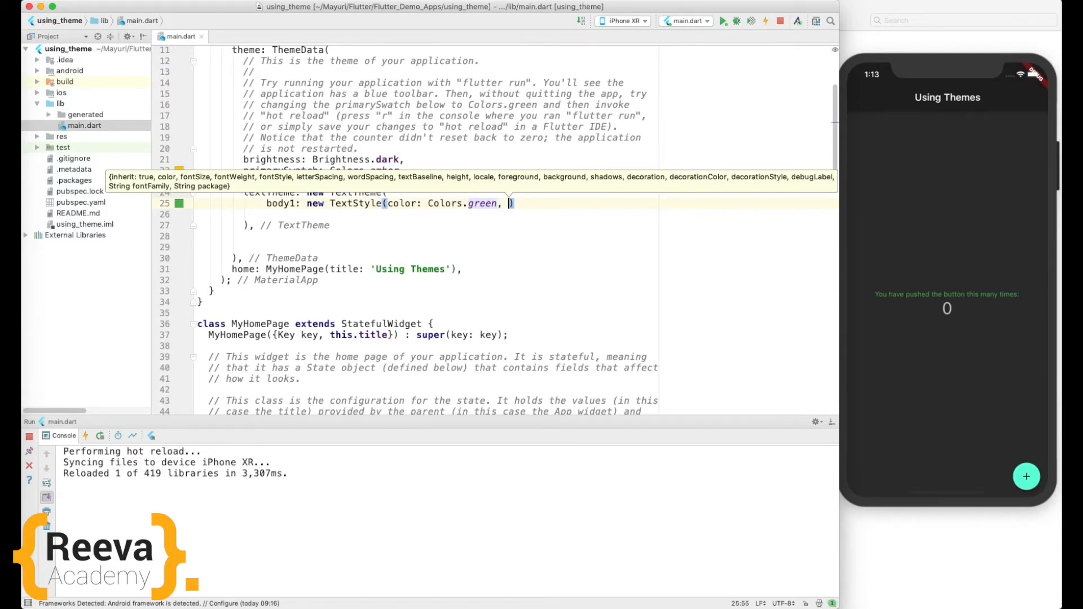
- Set body1's fontSize to 18.0, then begin a body2 entry
text(fontSize:)
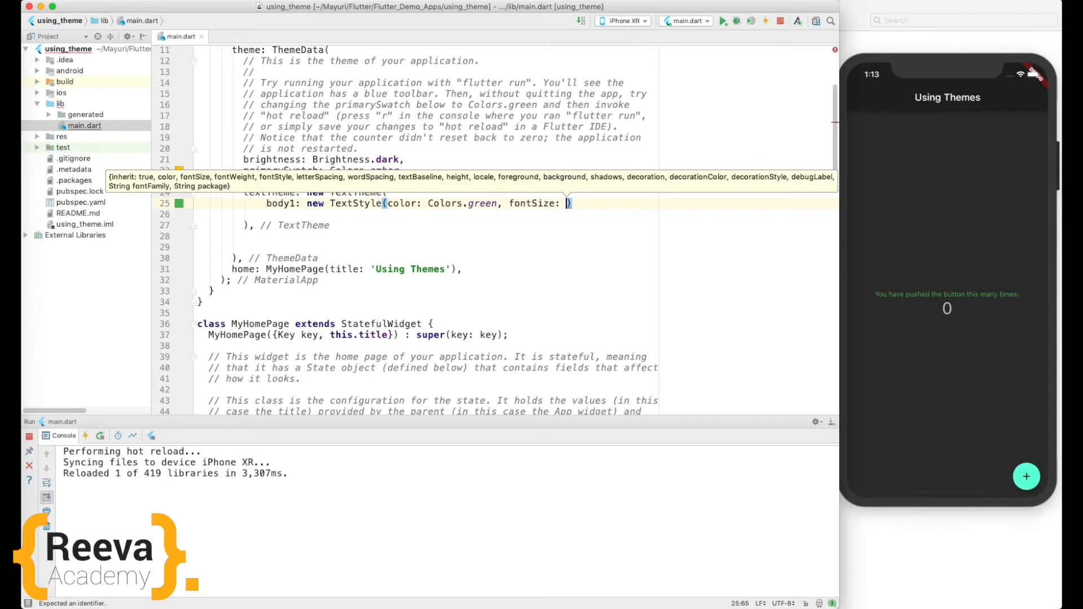
text(20)
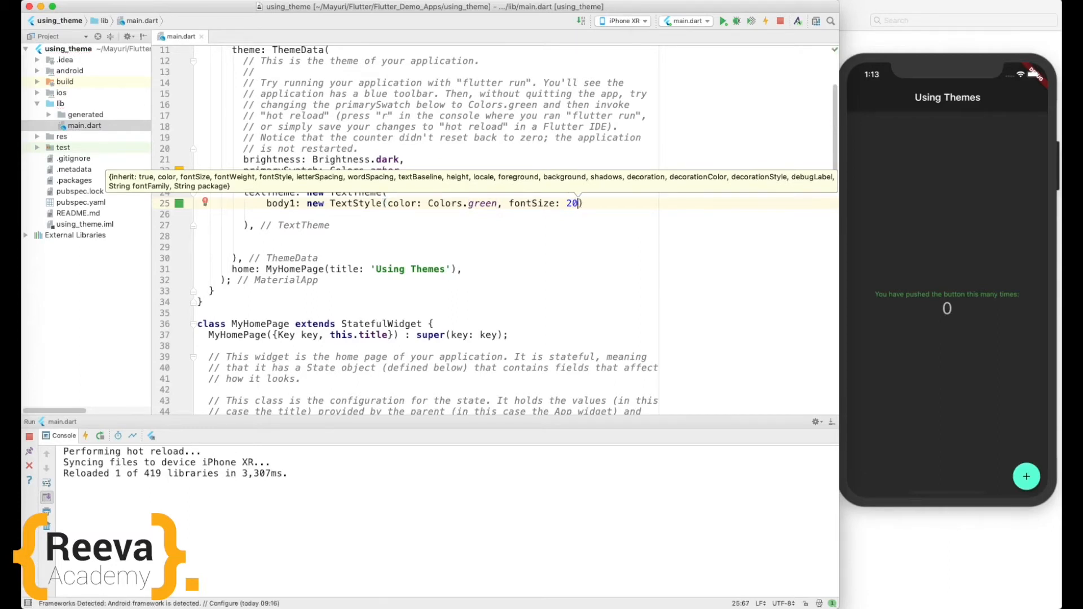
text(.0)
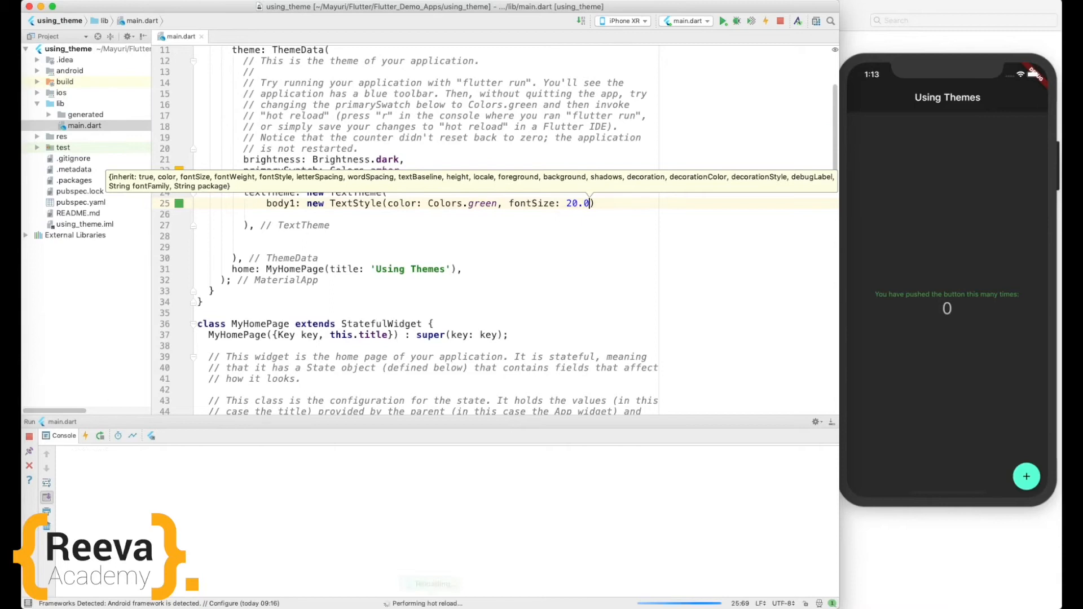
click(765, 21)
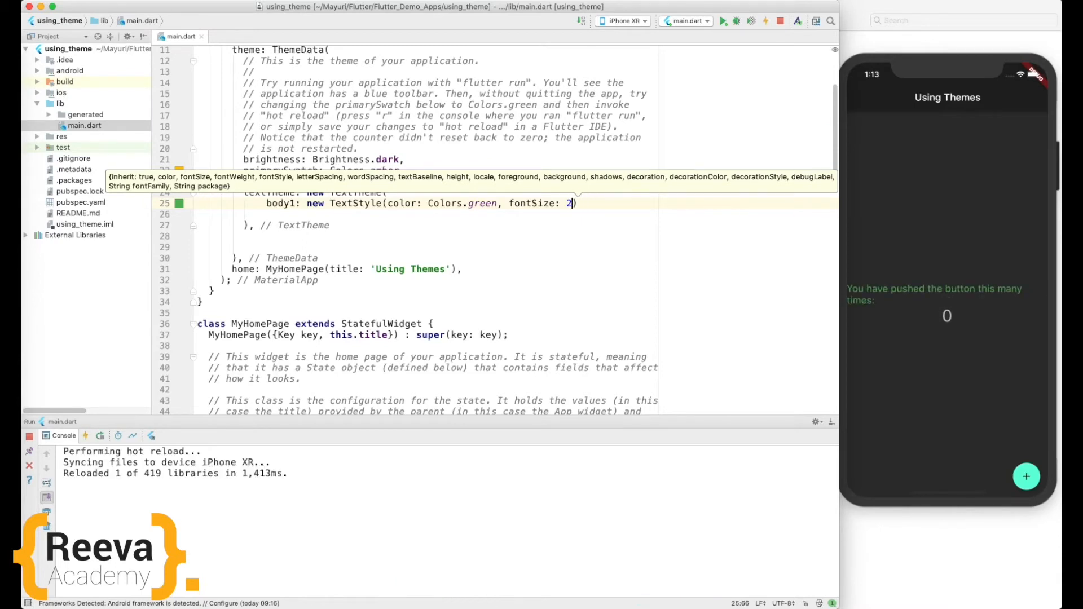
text(8)
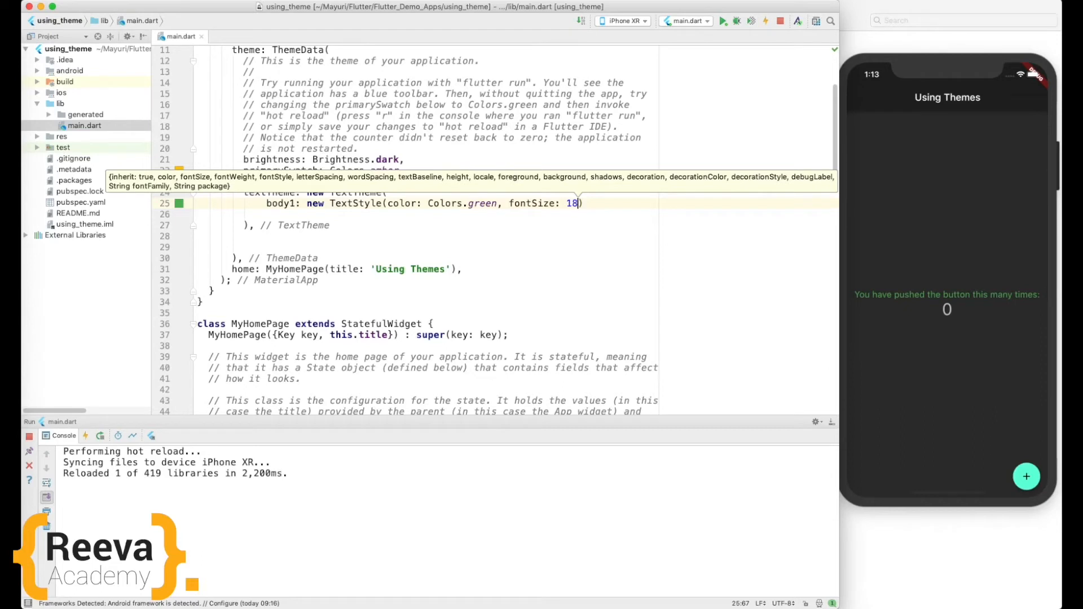
text(body2:)
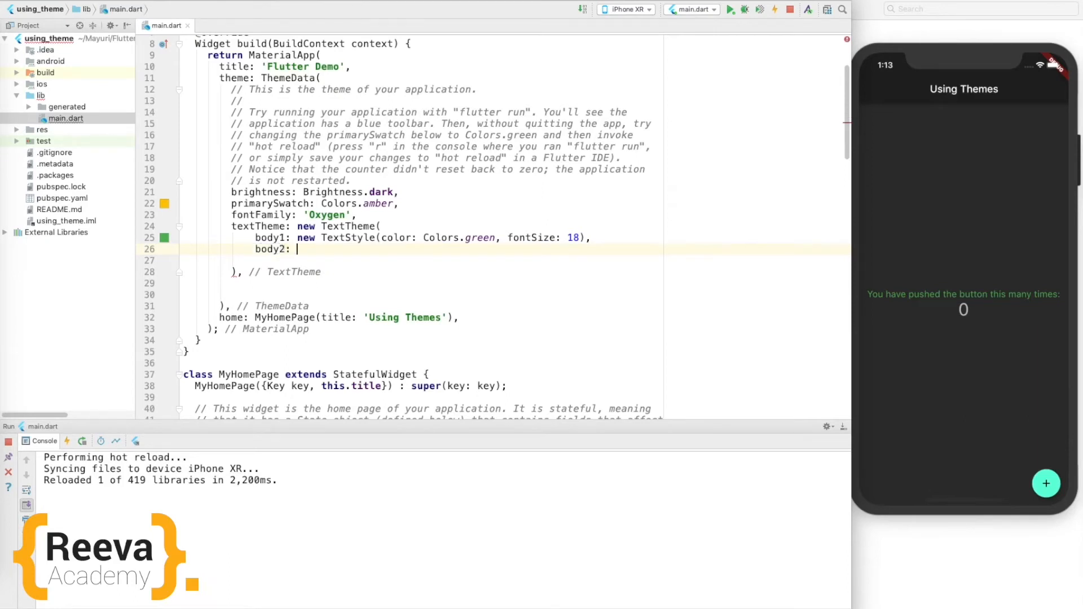
- Complete body2 as new TextStyle with color Colors.red and fontSize 20
text(new)
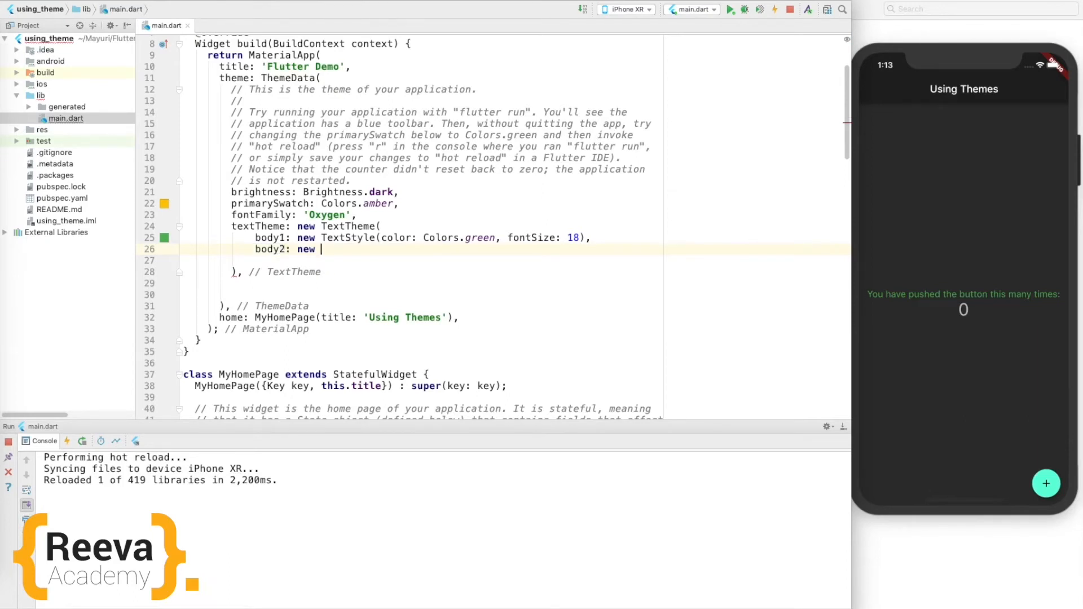
text(TextStyle(color:)
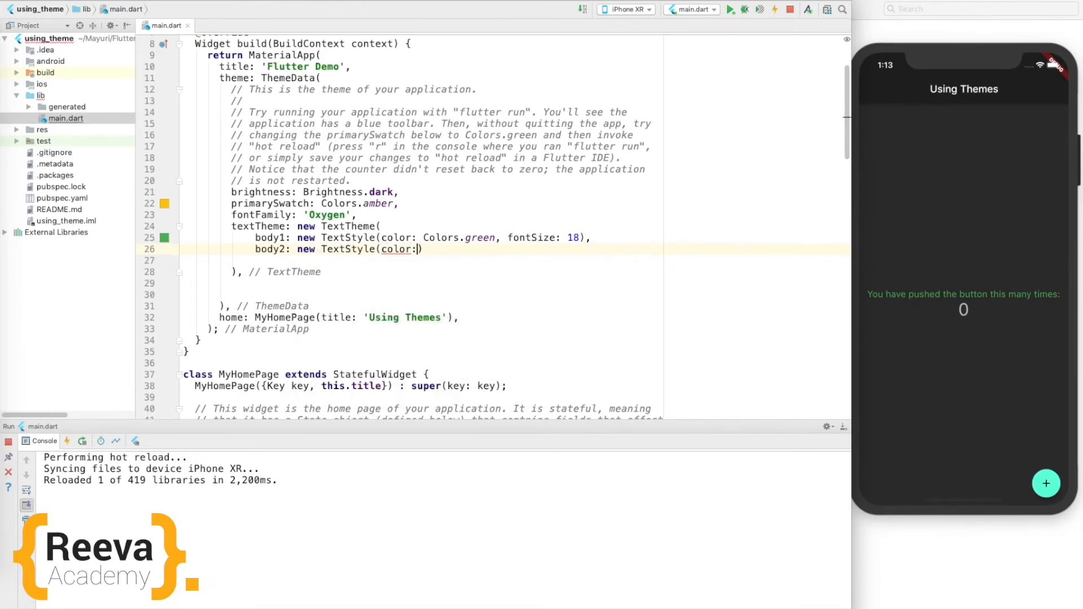
text(red)
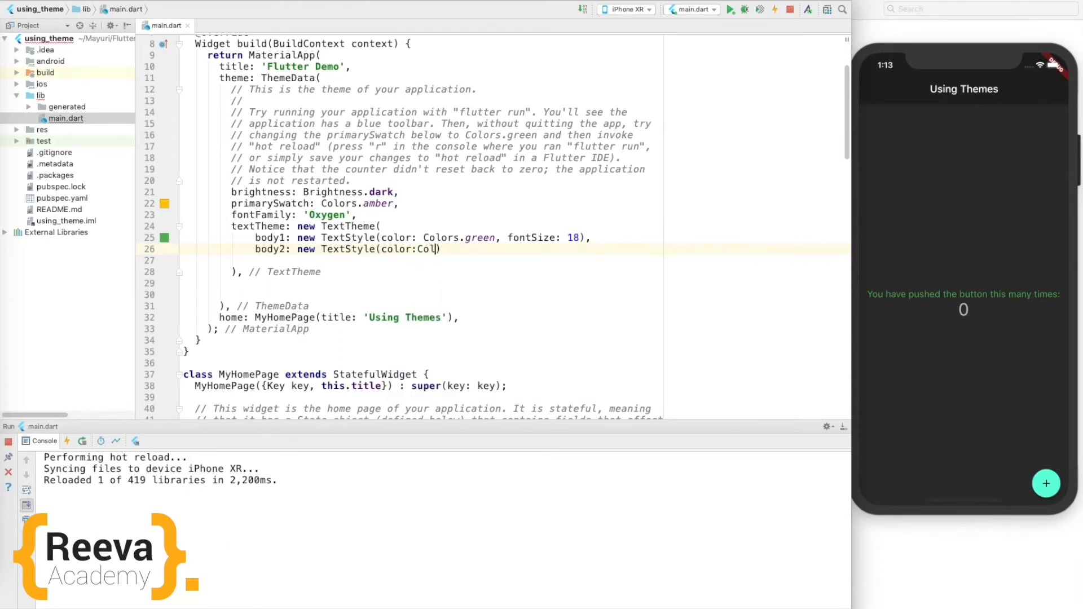
text(Col)
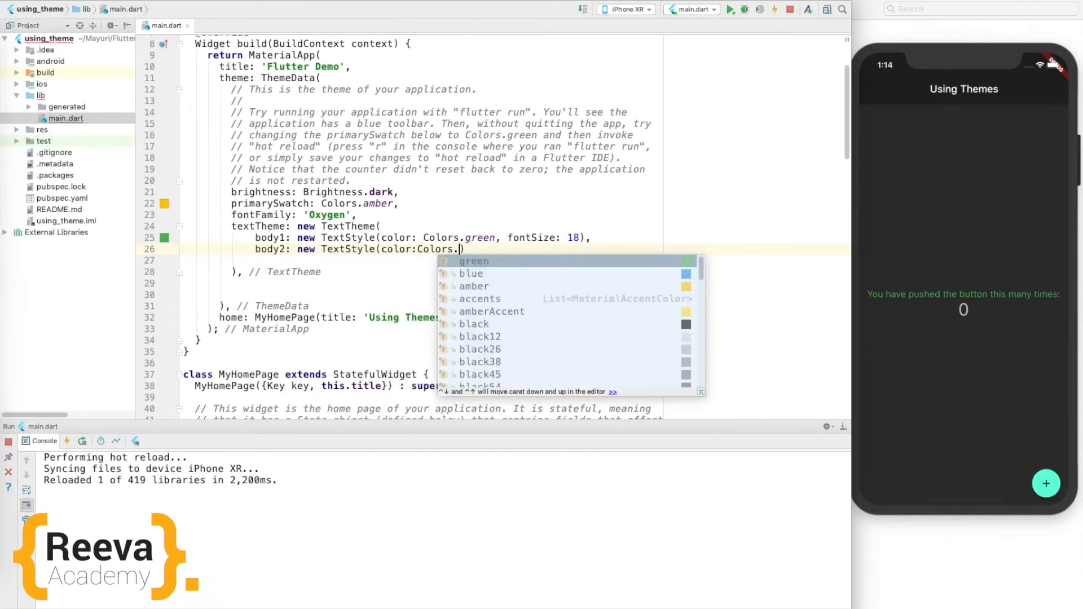
text(red, fontSize:)
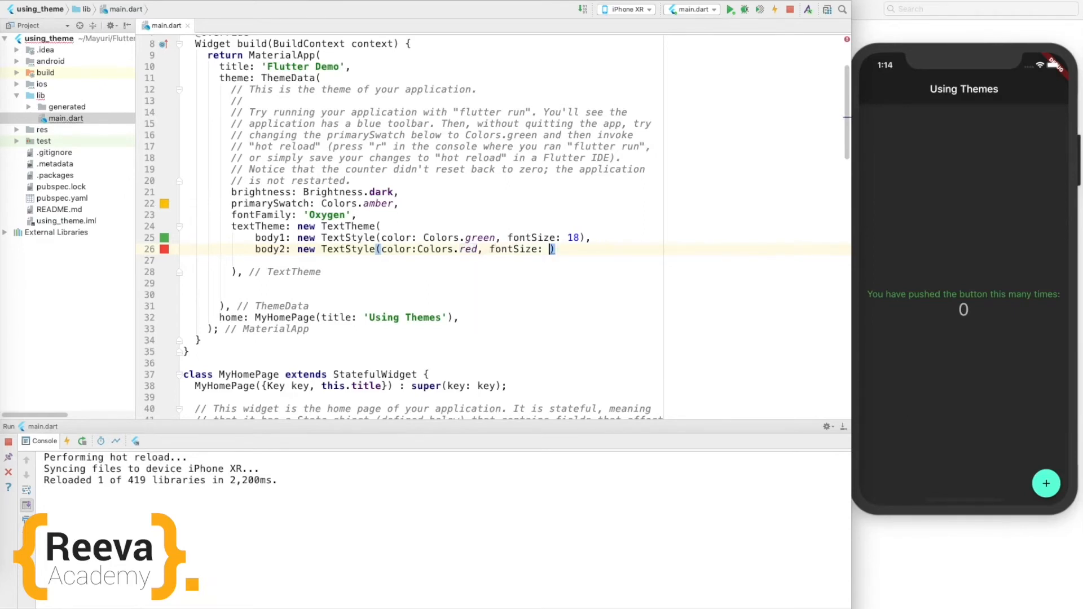
text(20)
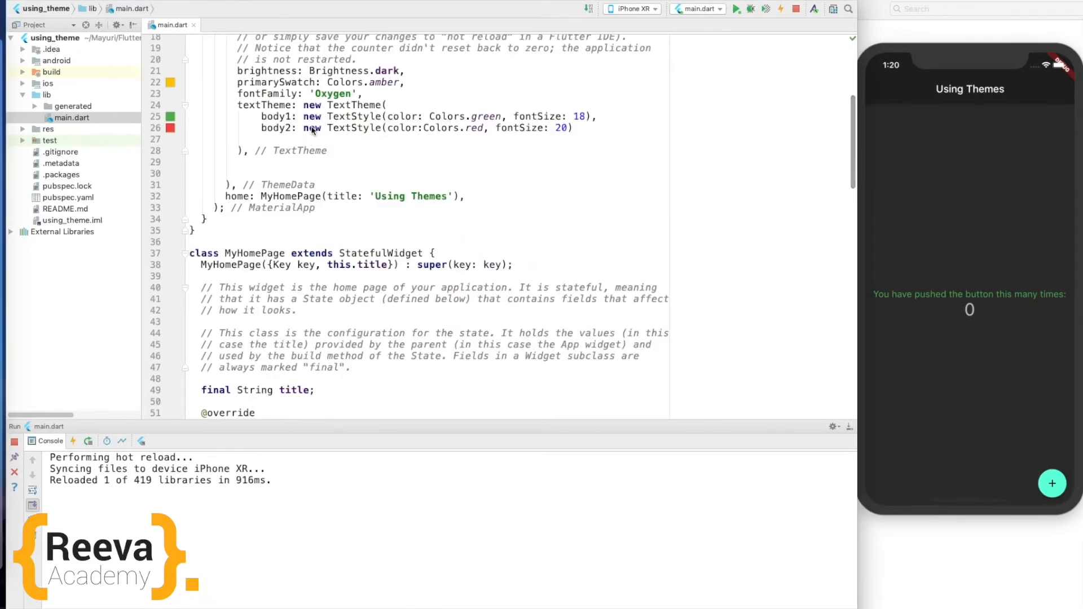
- Style the counter label Text with Theme.of(context).textTheme.body1
scroll(down, 3)
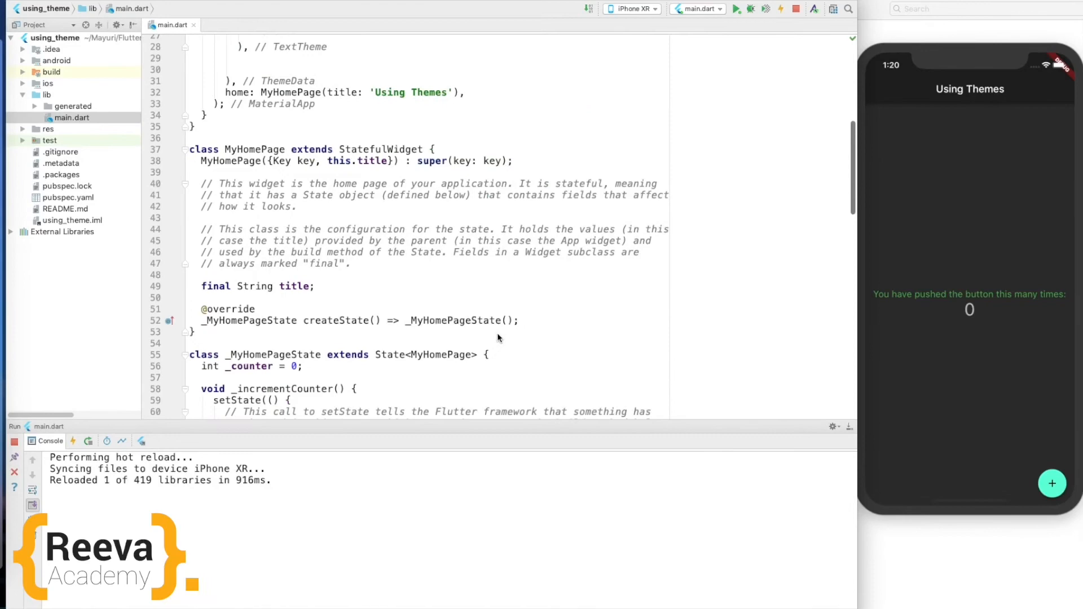
scroll(down, 3)
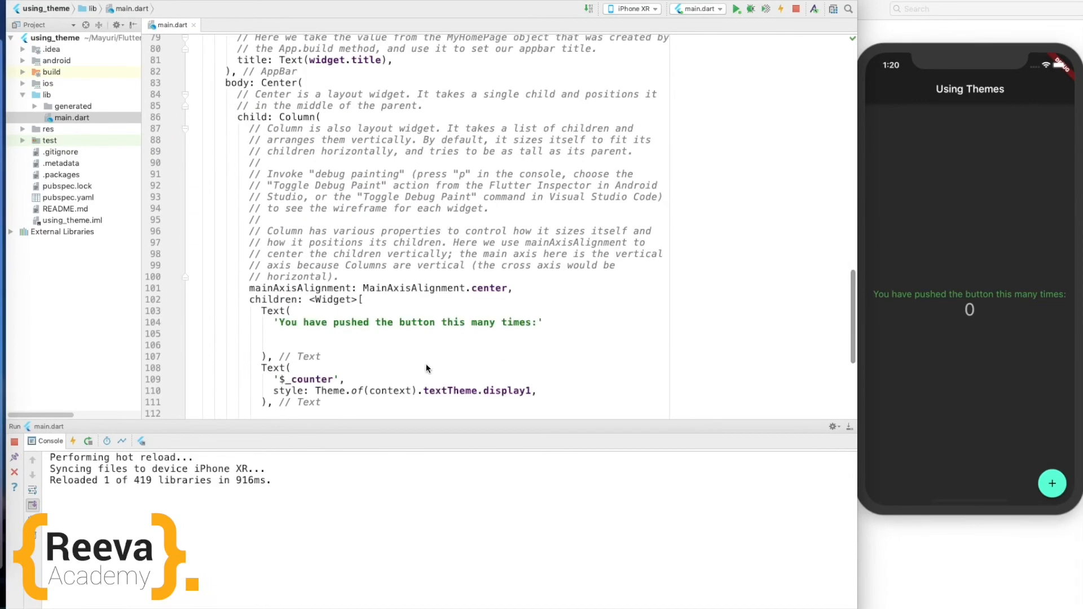
click(304, 333)
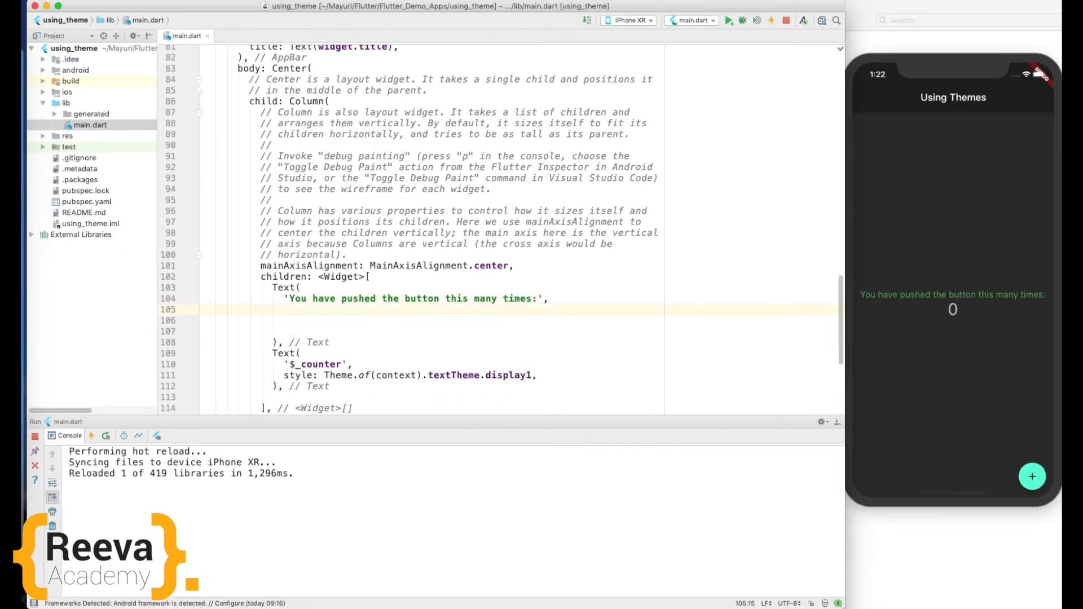
text(style: T)
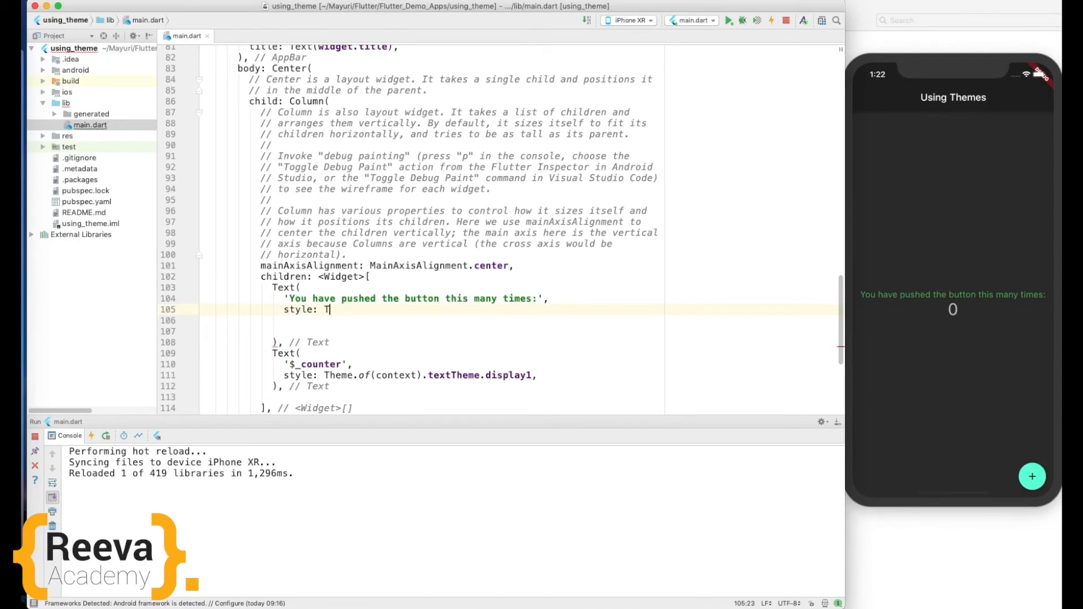
text(heme.o)
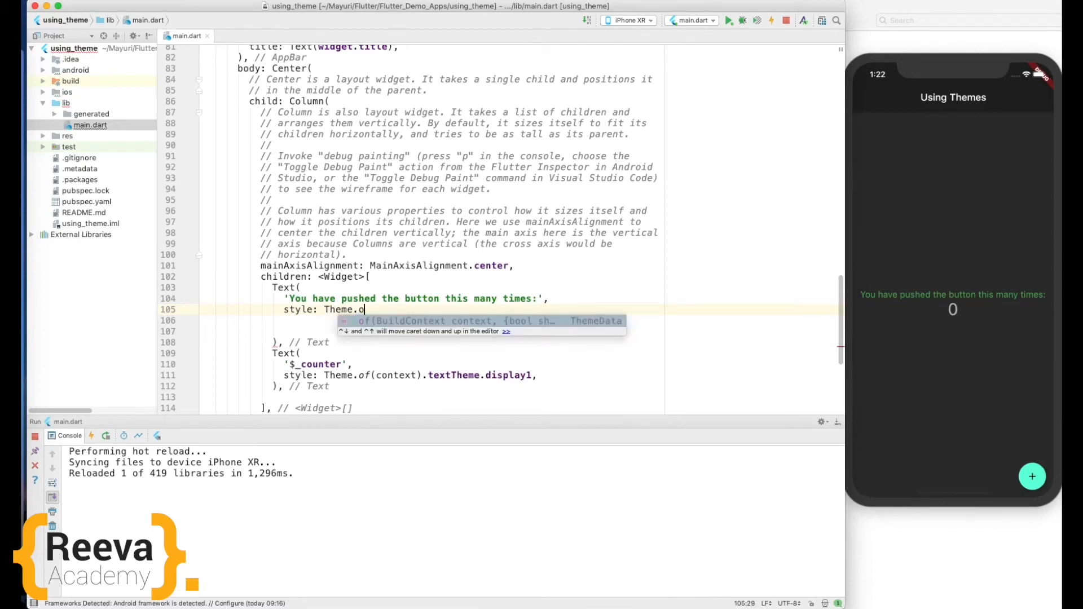
text(f(con)
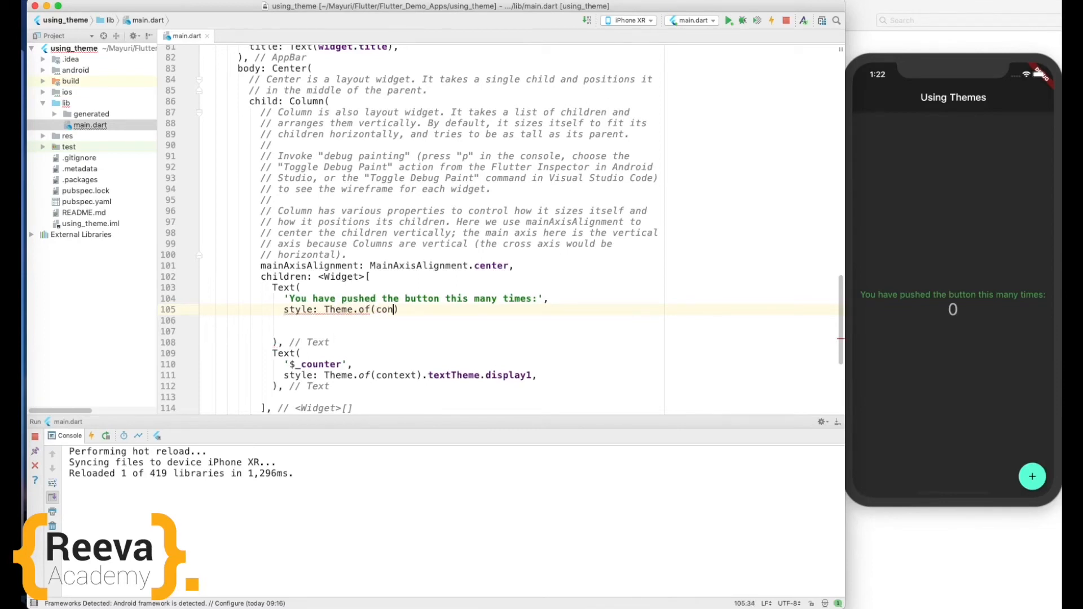
text(text))
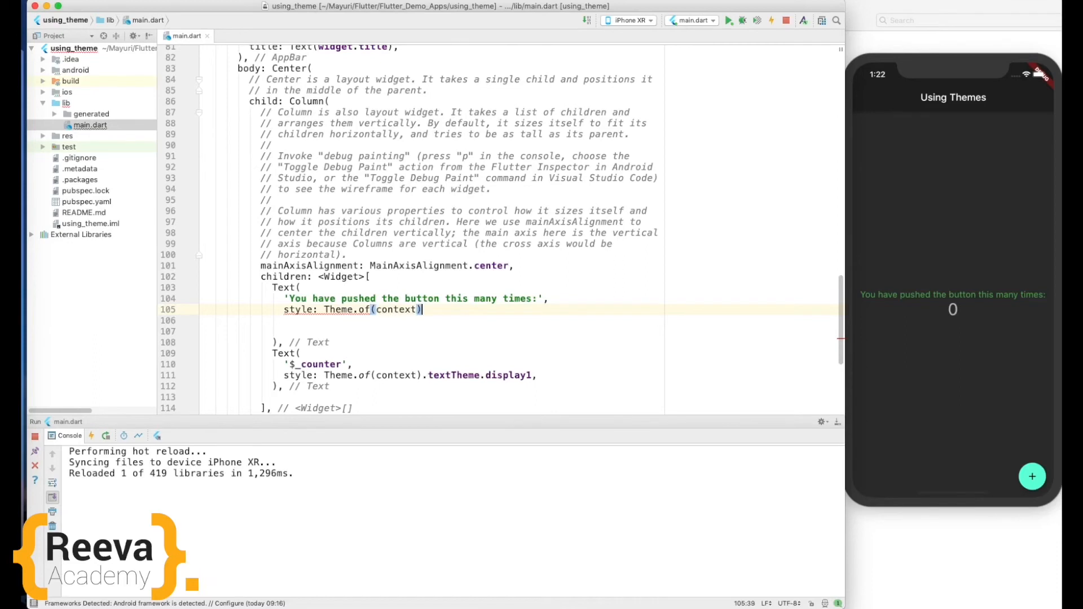
text(.textTheme)
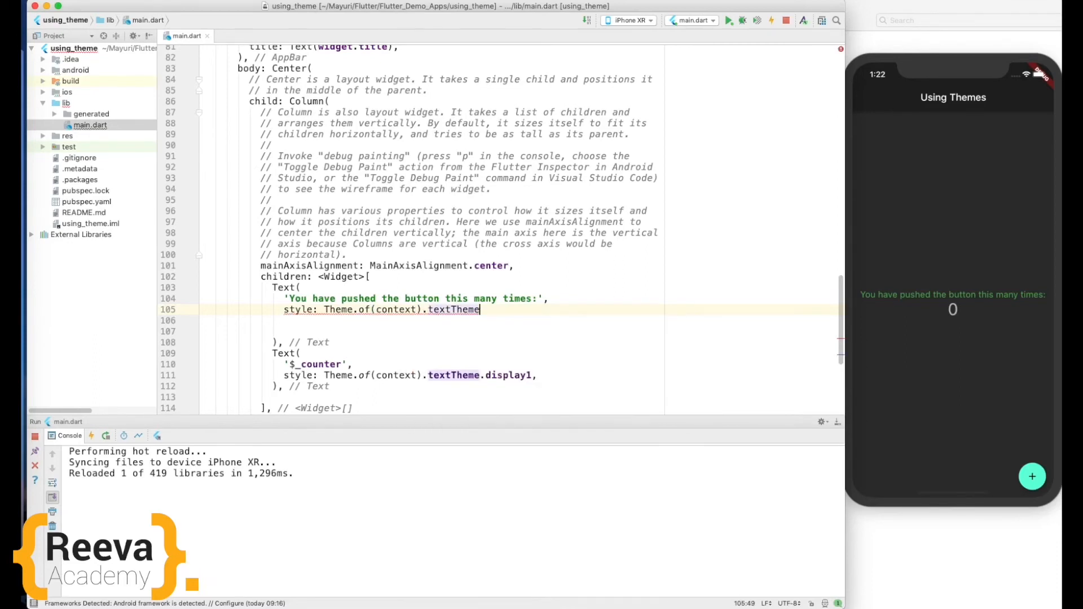
text(.di)
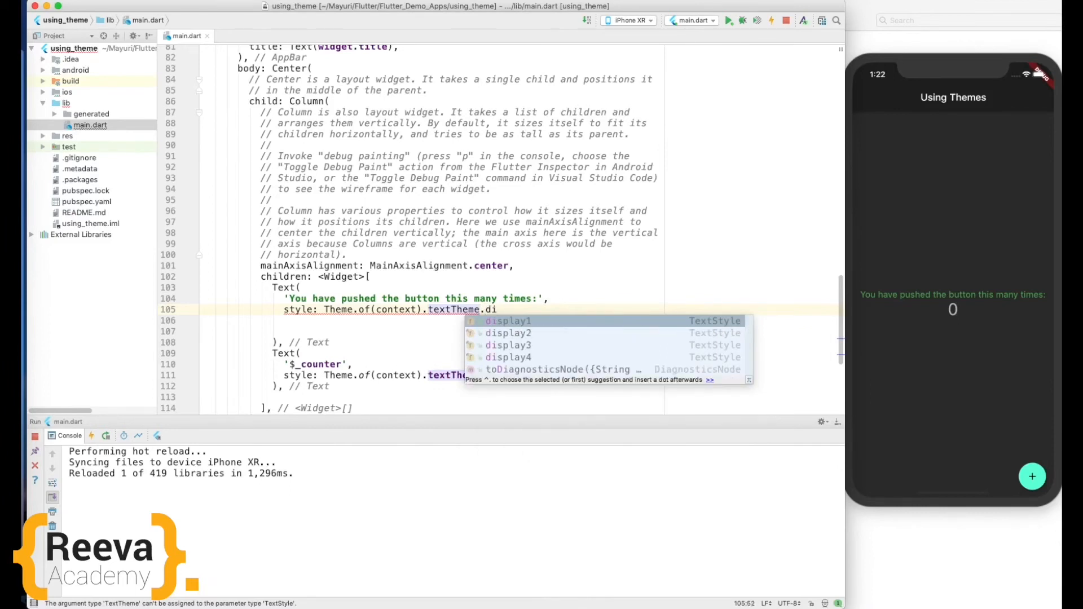
text(body)
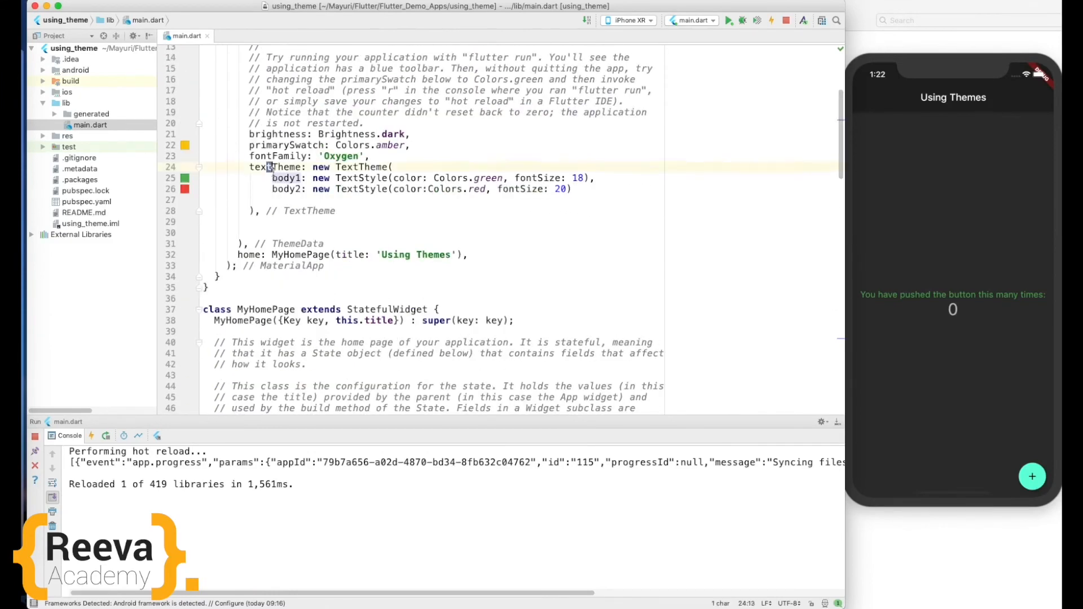
double_click(287, 178)
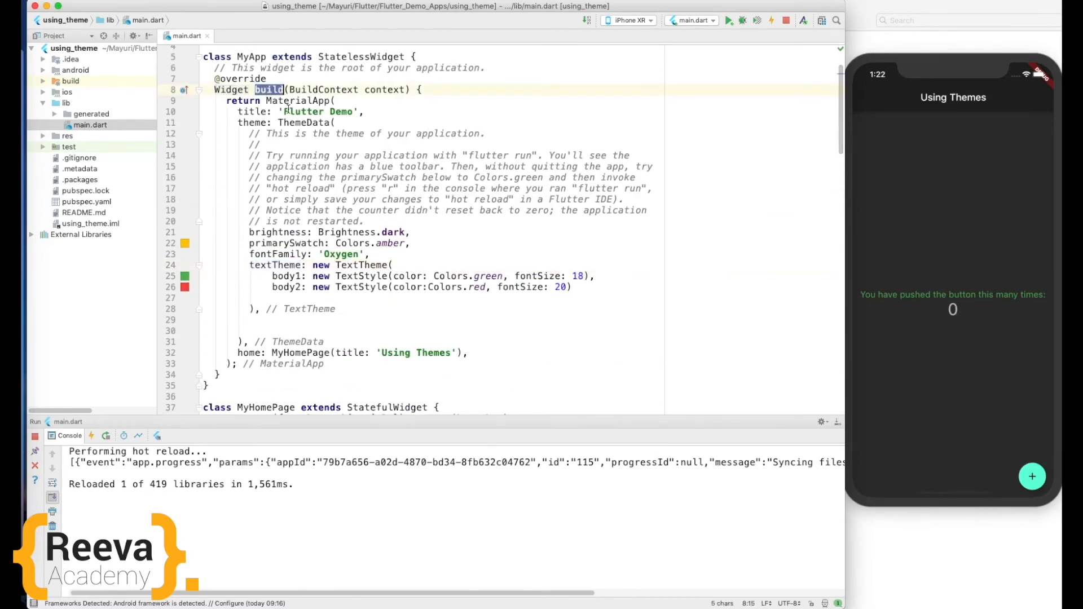
drag(250, 265, 570, 287)
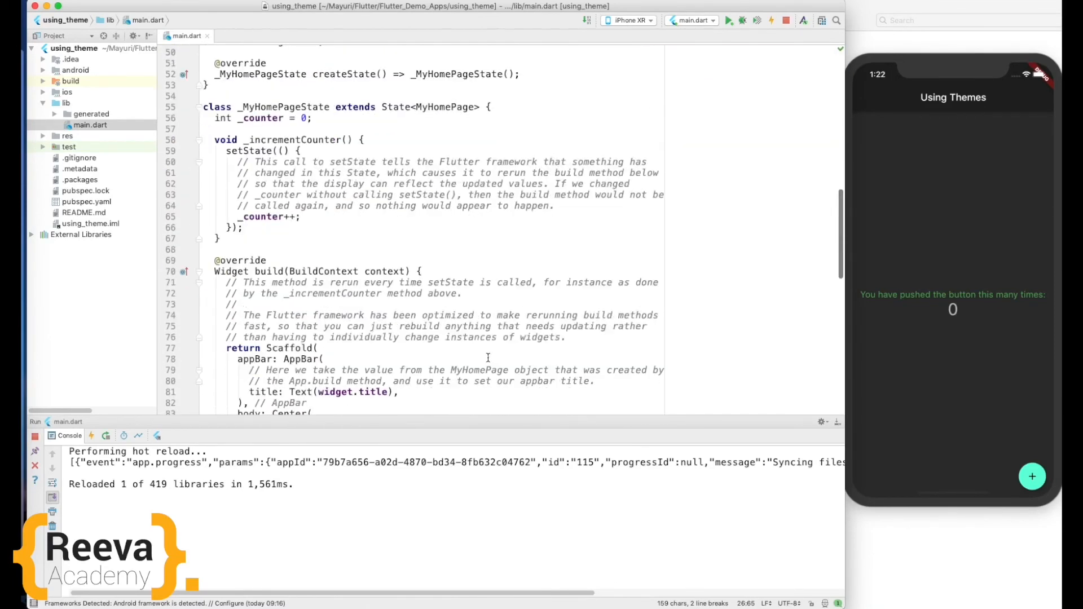
scroll(down, 3)
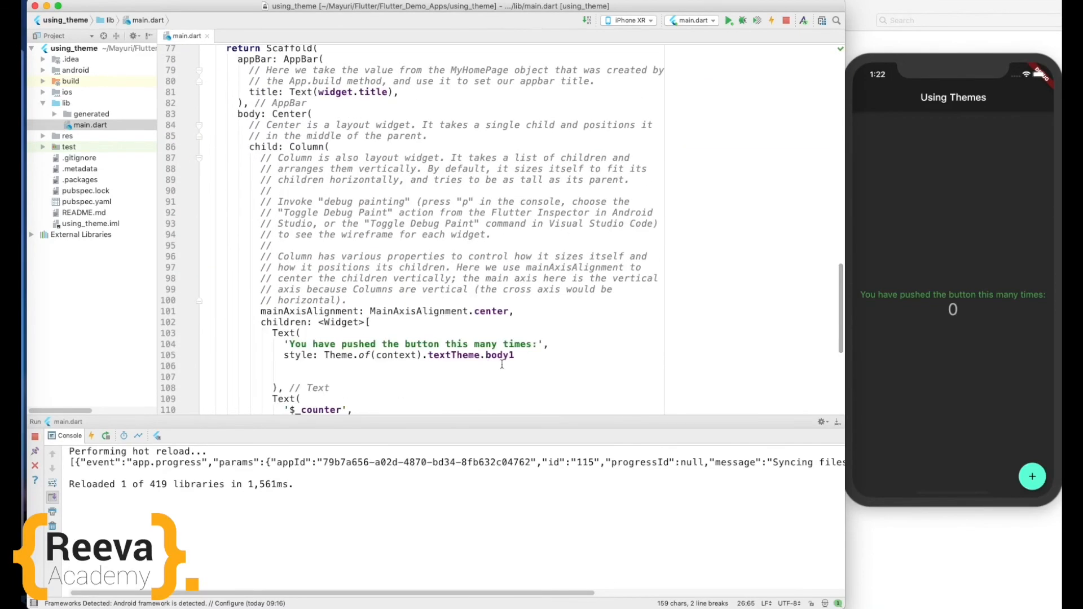
triple_click(397, 354)
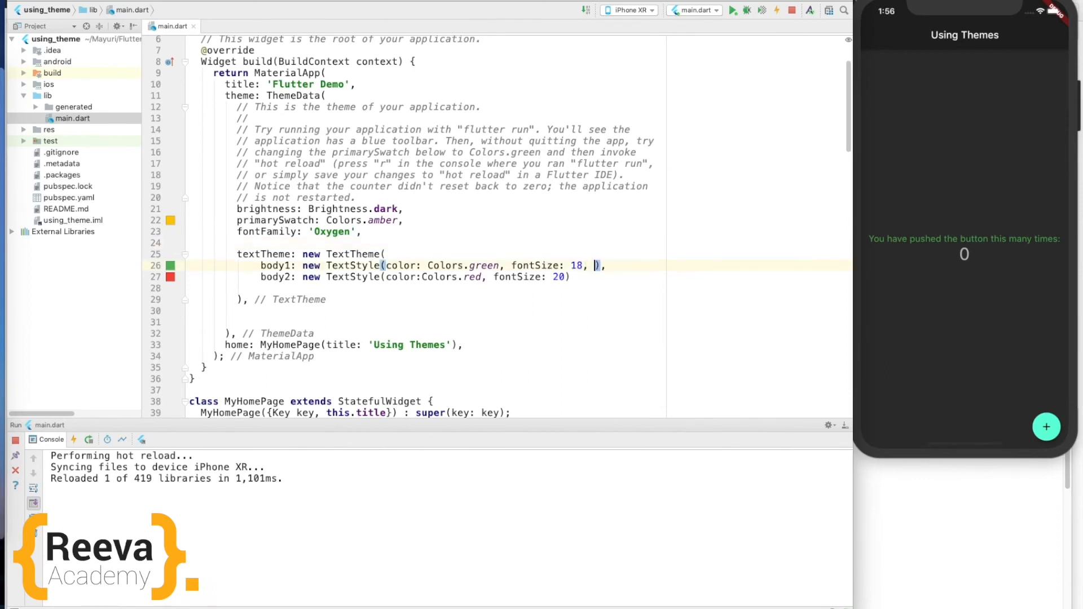
- Add a fontStyle property to body1 and start typing its FontStyle value
text(fontStyle: .)
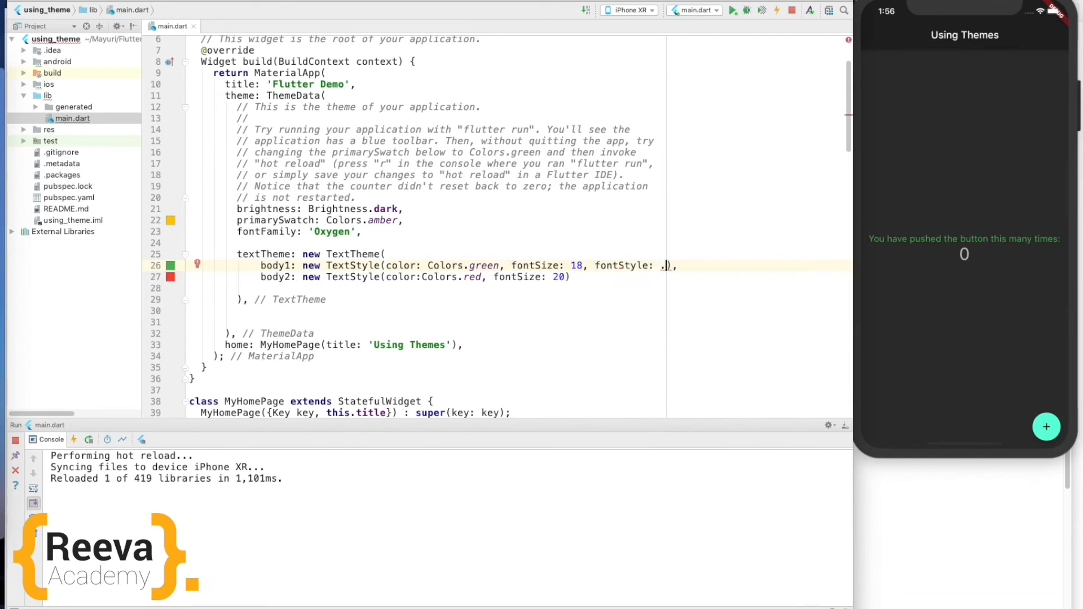
text(Fo)
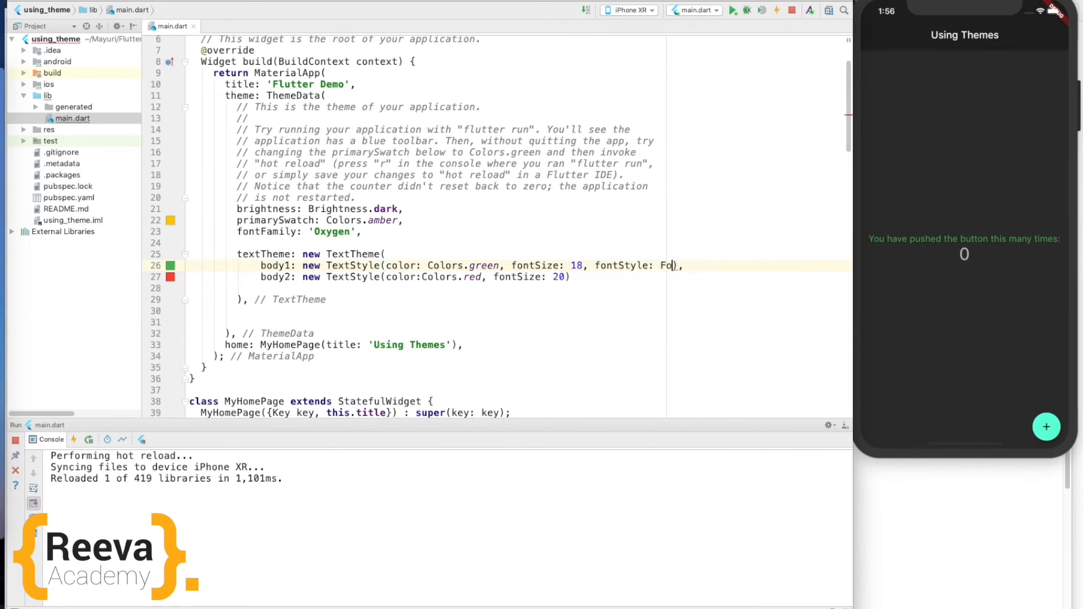
text(FontS)
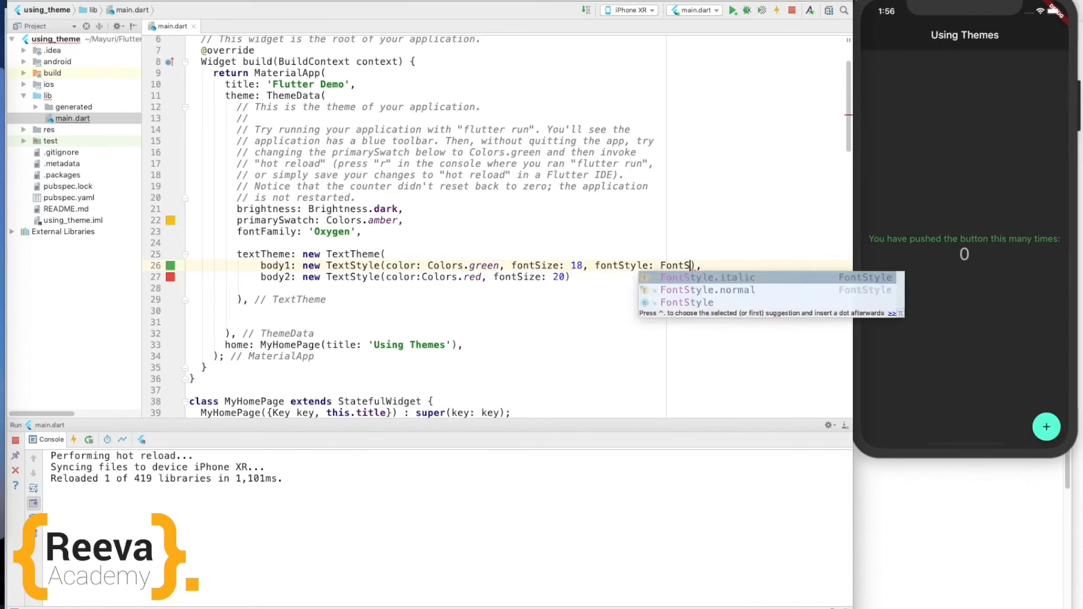